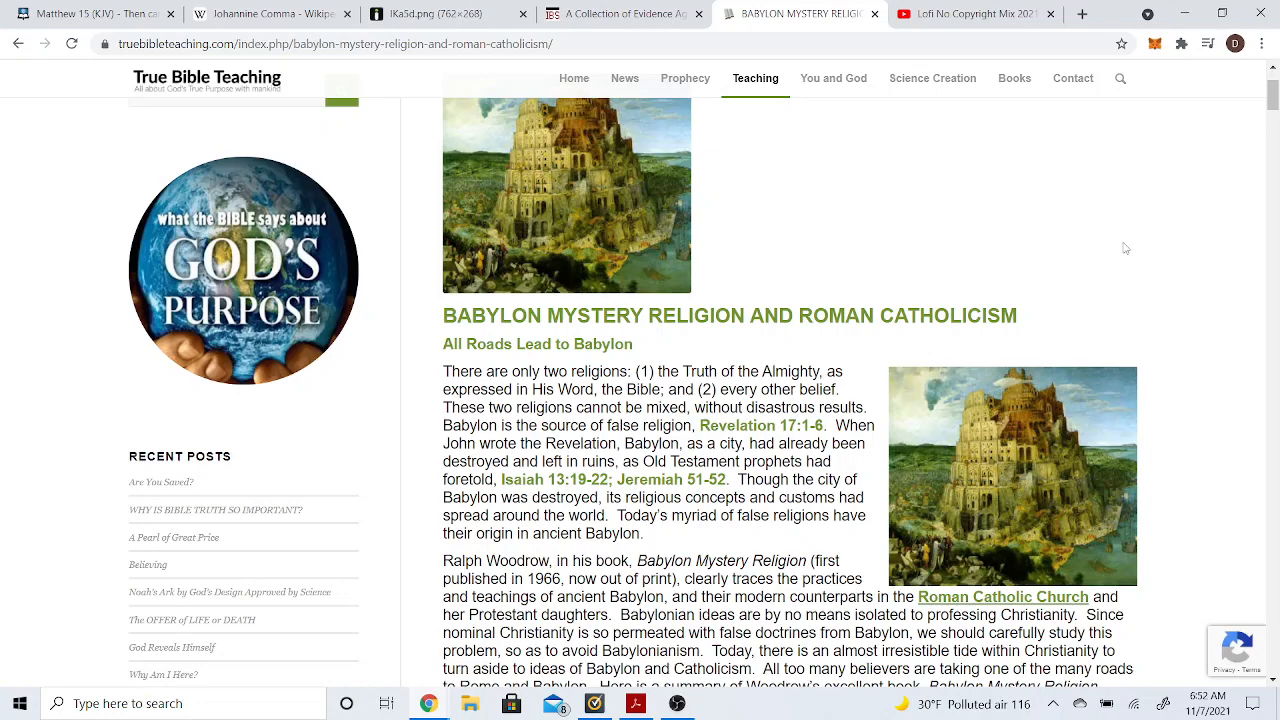
Scroll the Babylon Mystery Religion article down to the 'Nimrod and Semiramis' heading.
scroll("down", 3)
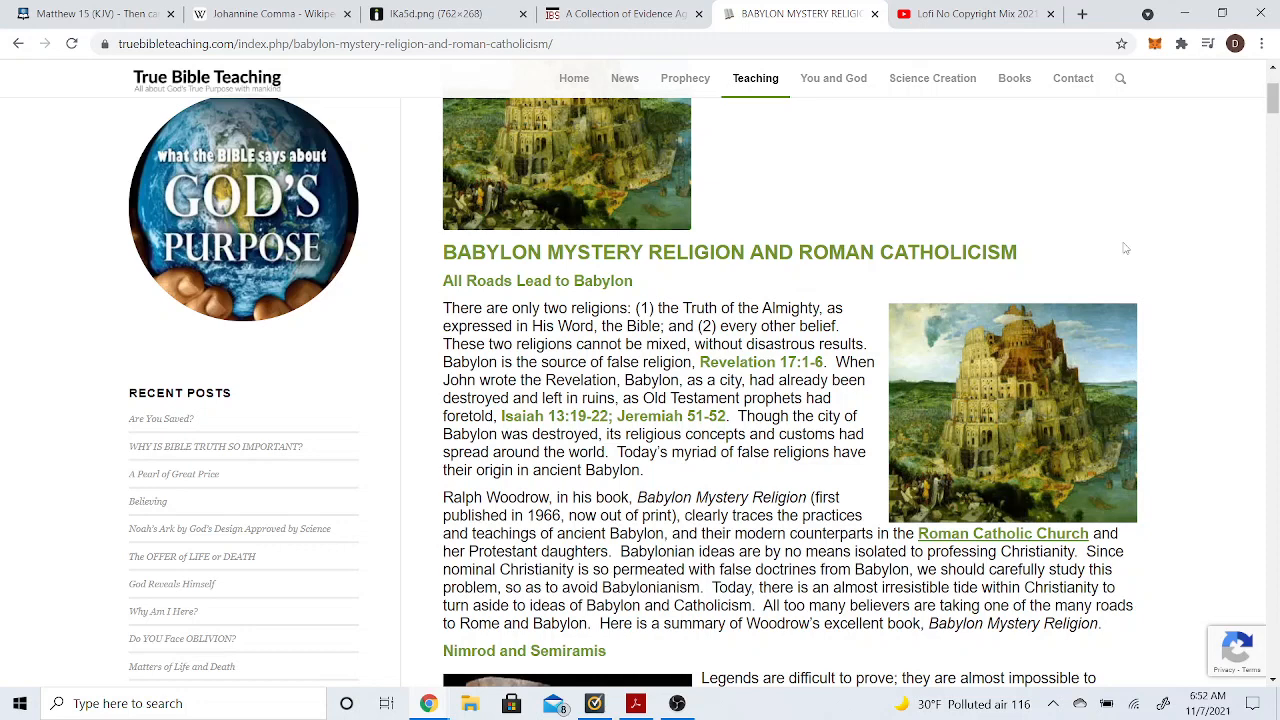
mouse_move(1106, 252)
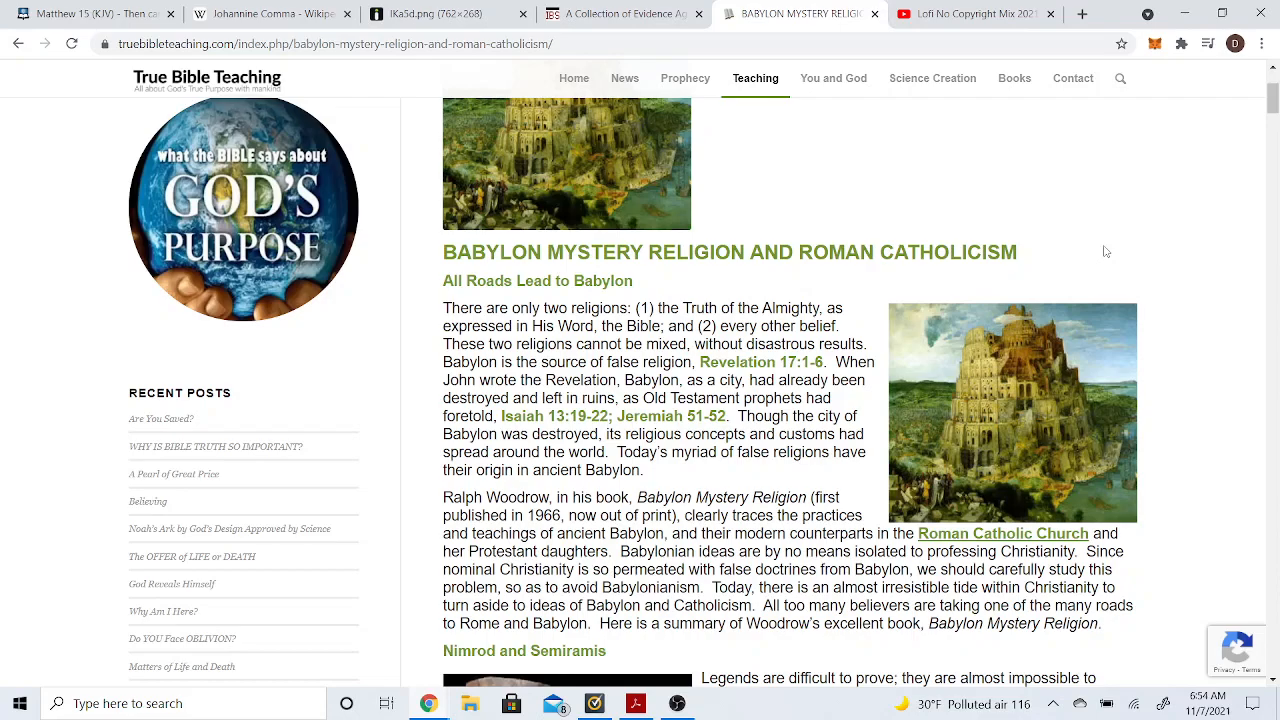
scroll("down", 3)
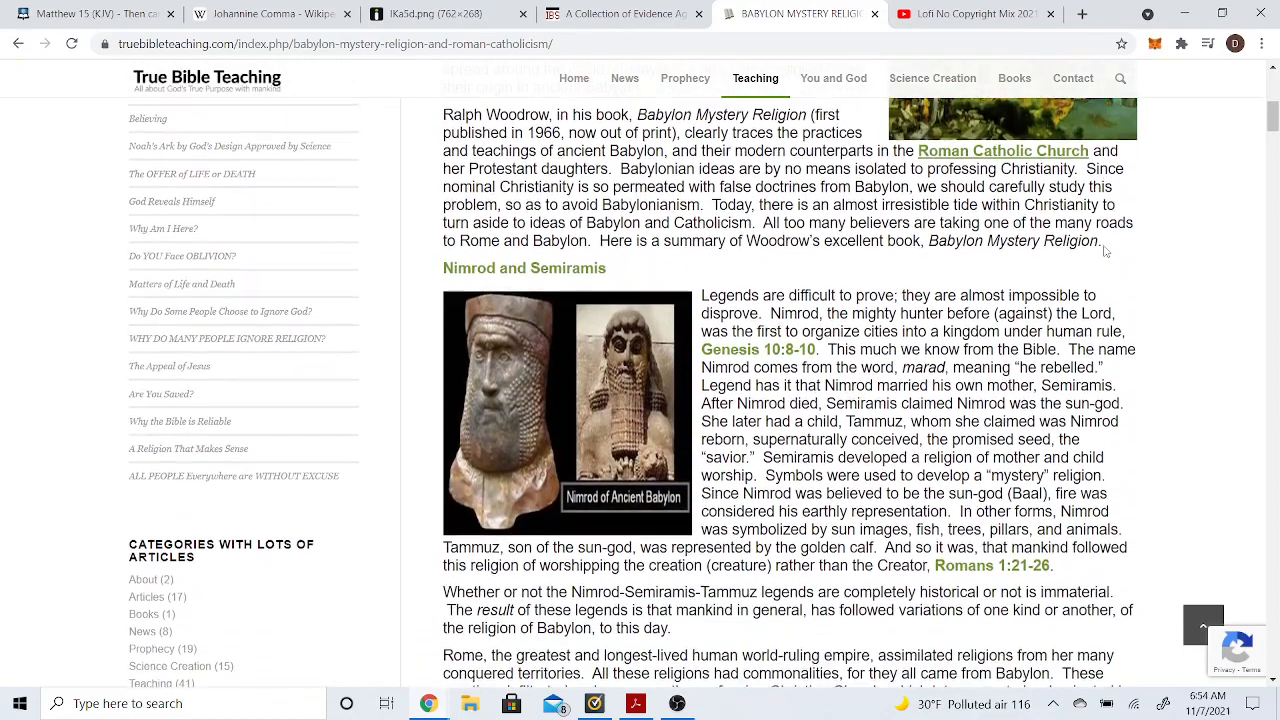
scroll("down", 3)
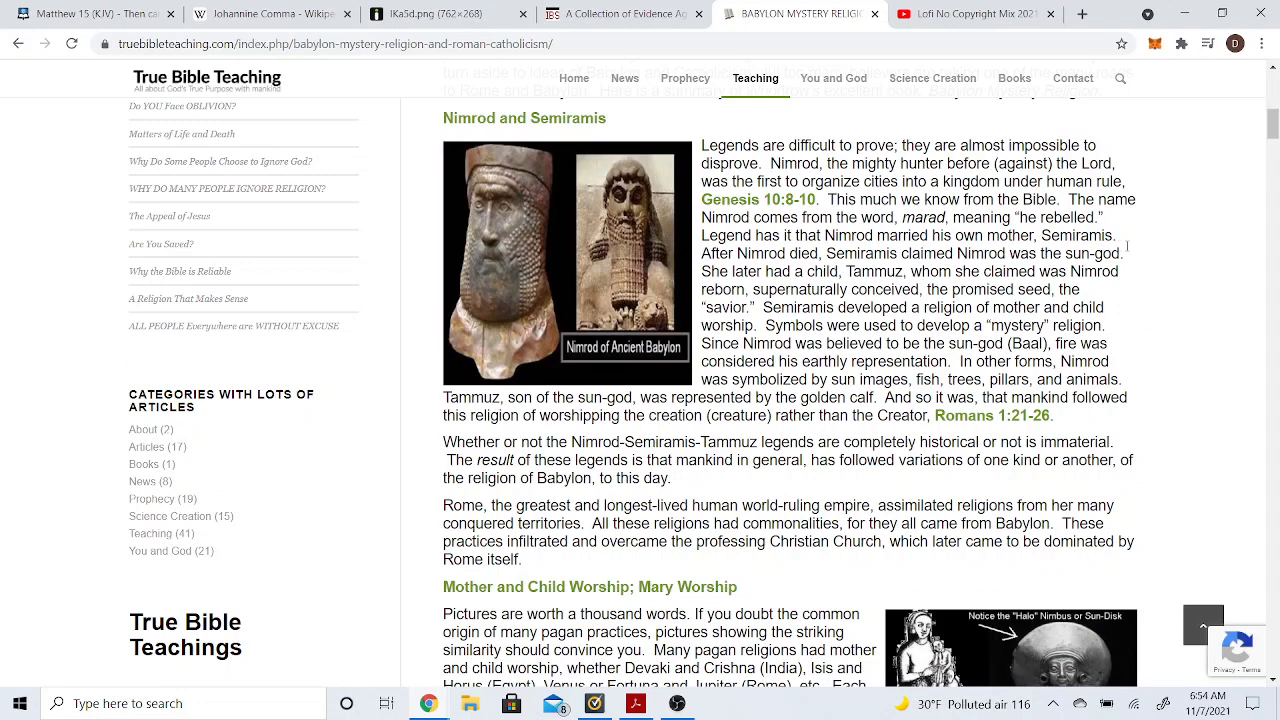
mouse_move(1212, 268)
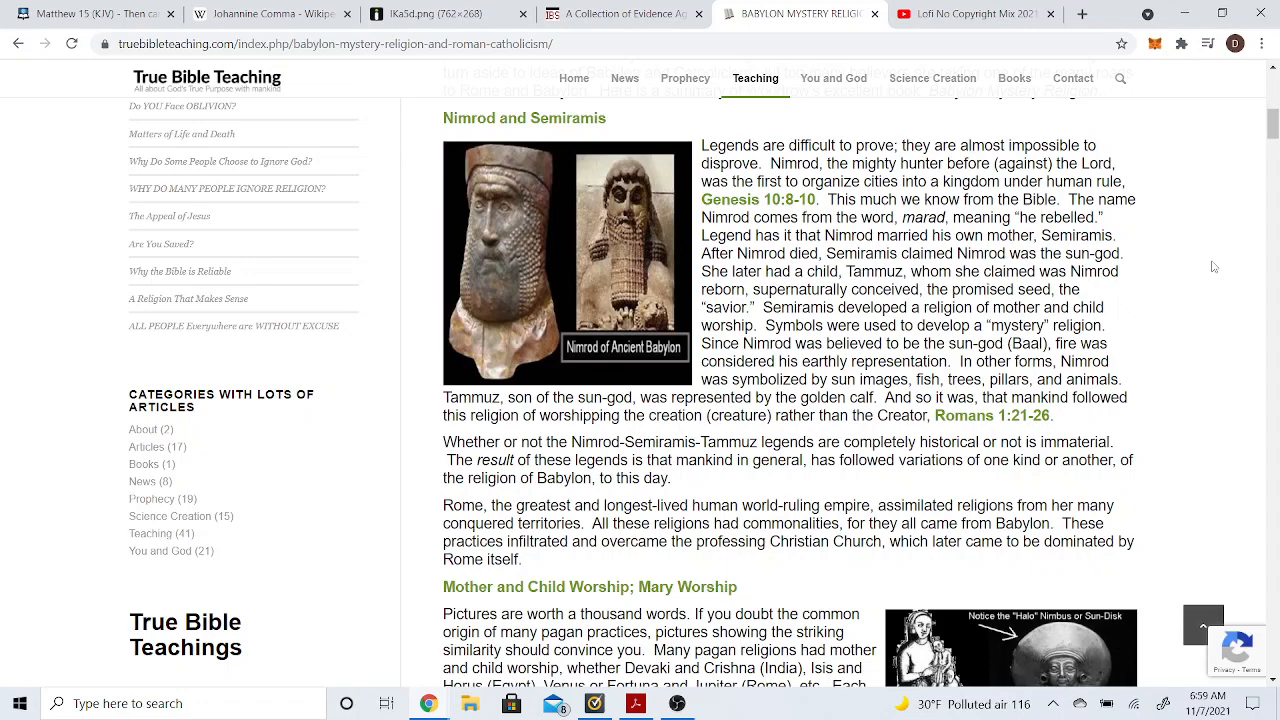
scroll("down", 3)
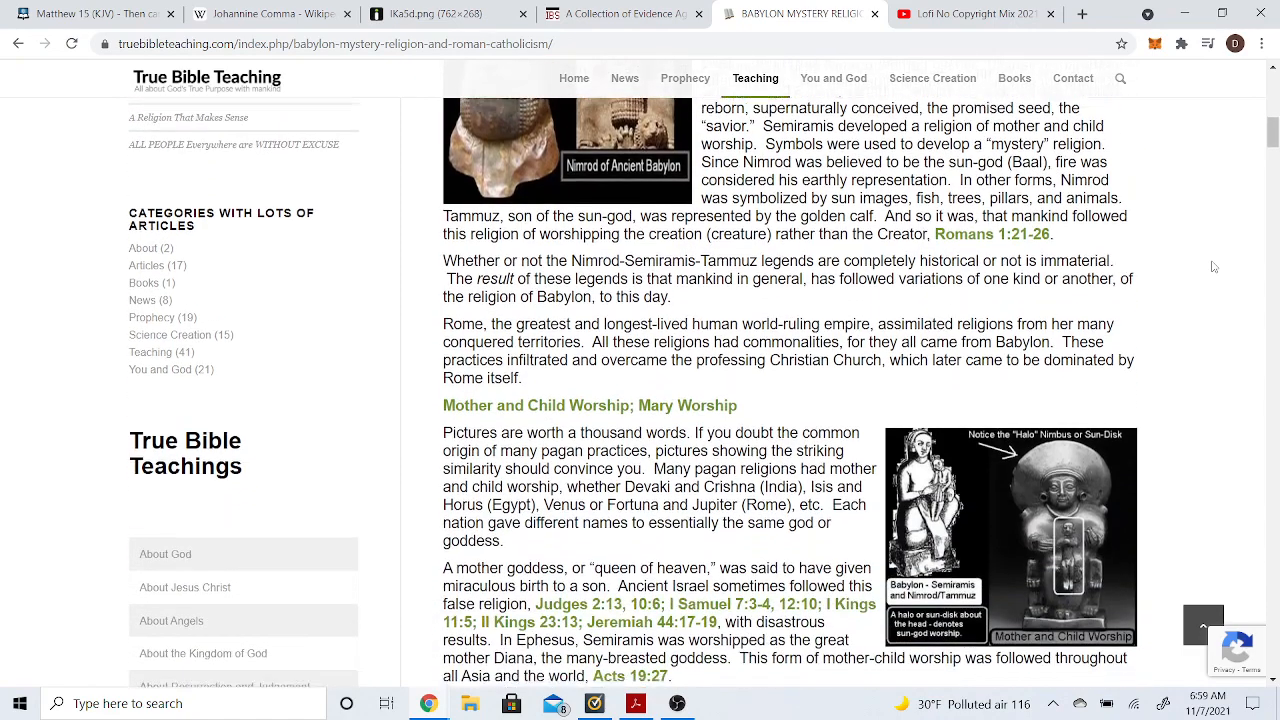
scroll("down", 3)
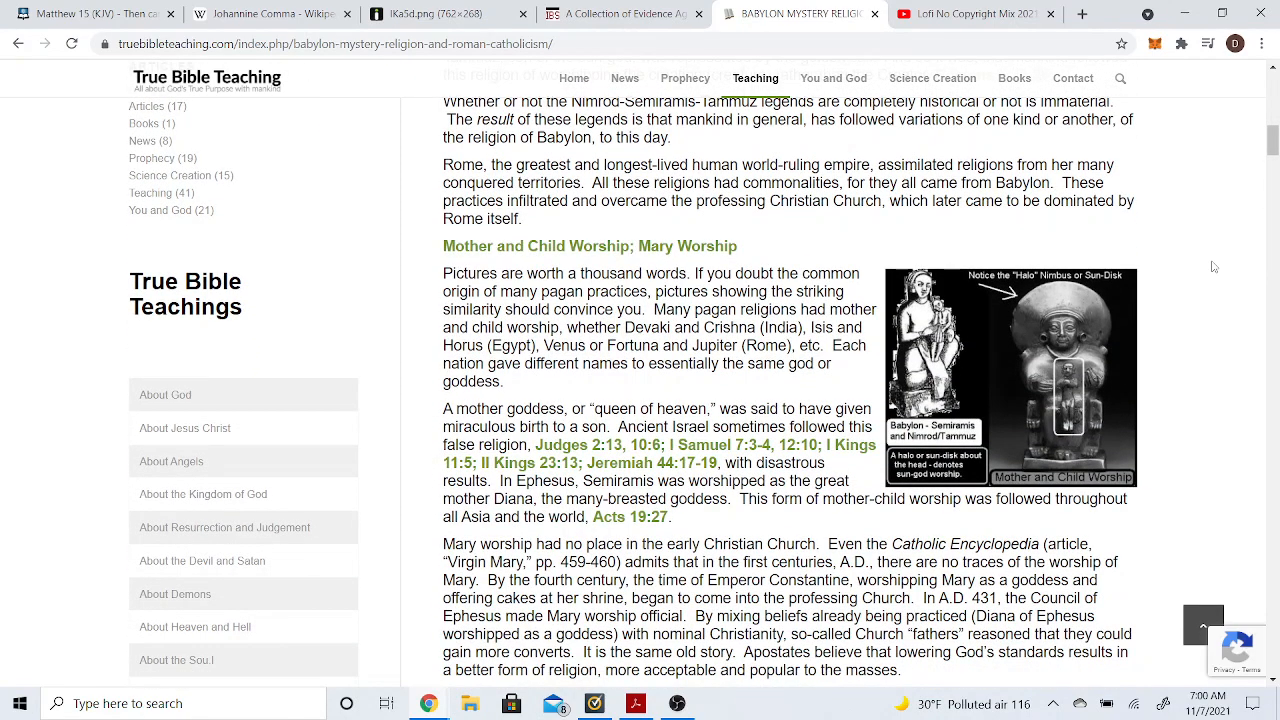
mouse_move(1172, 292)
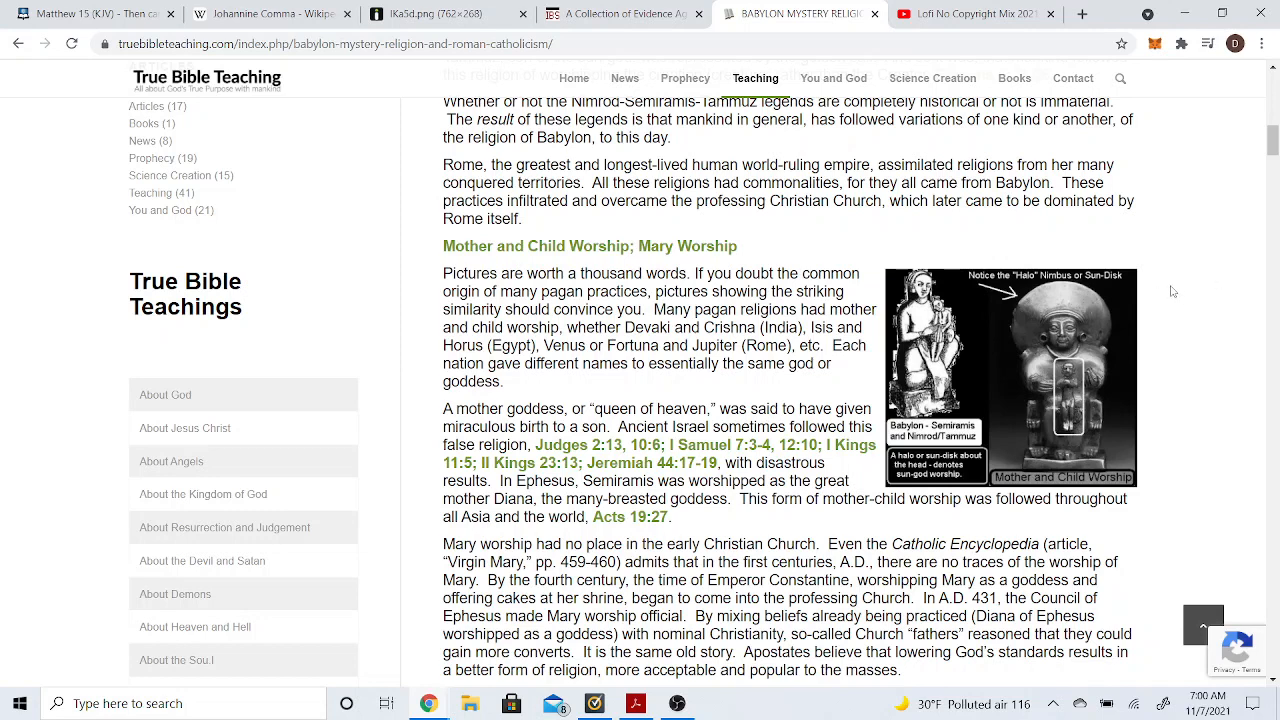
mouse_move(1072, 388)
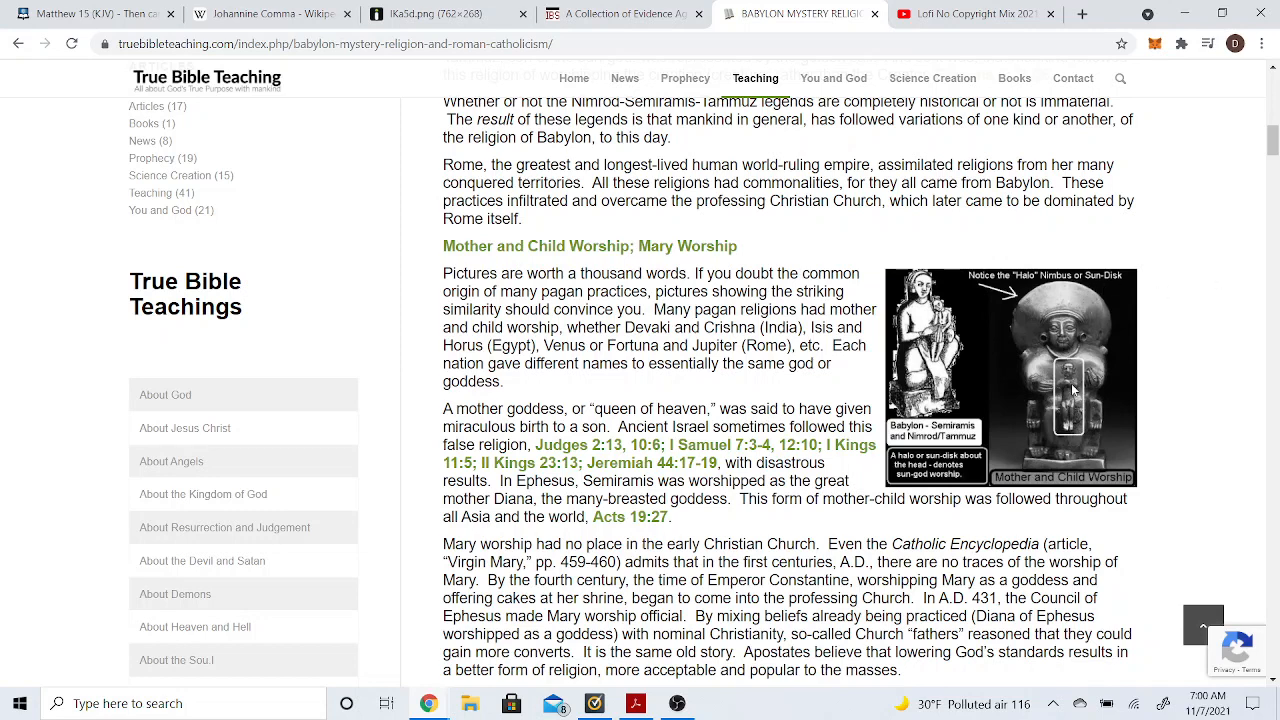
mouse_move(1010, 360)
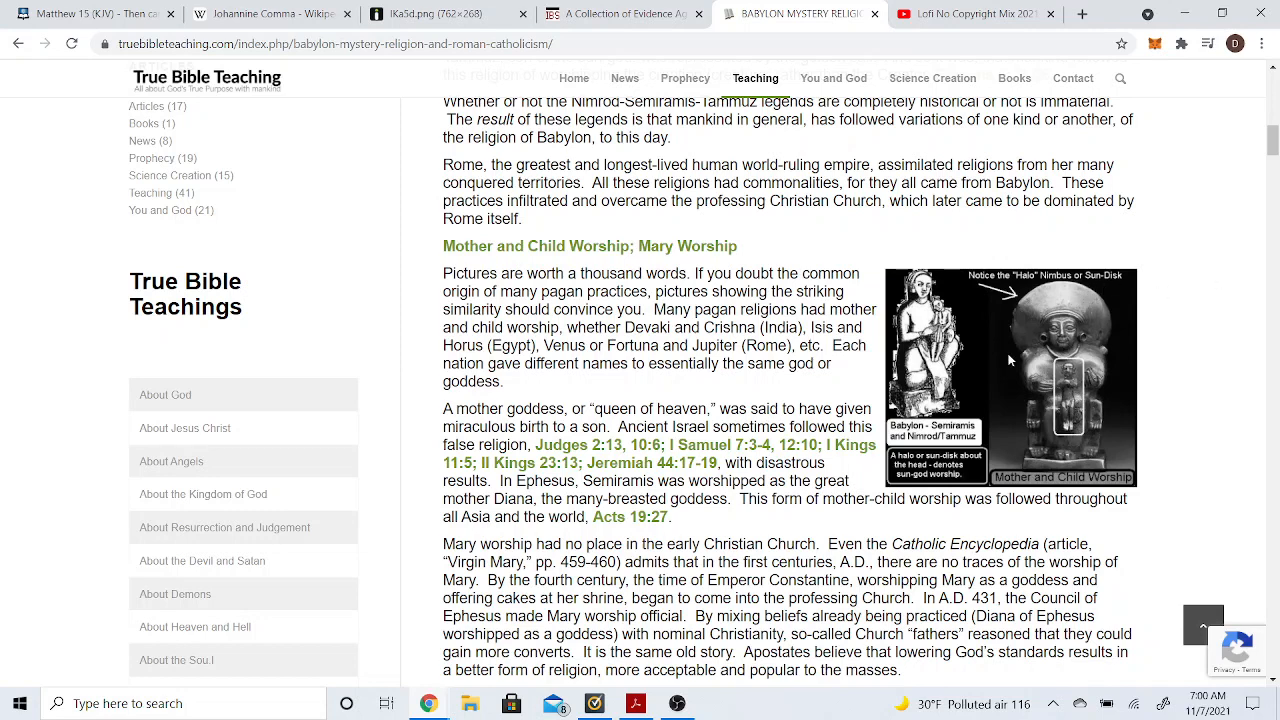
mouse_move(1054, 318)
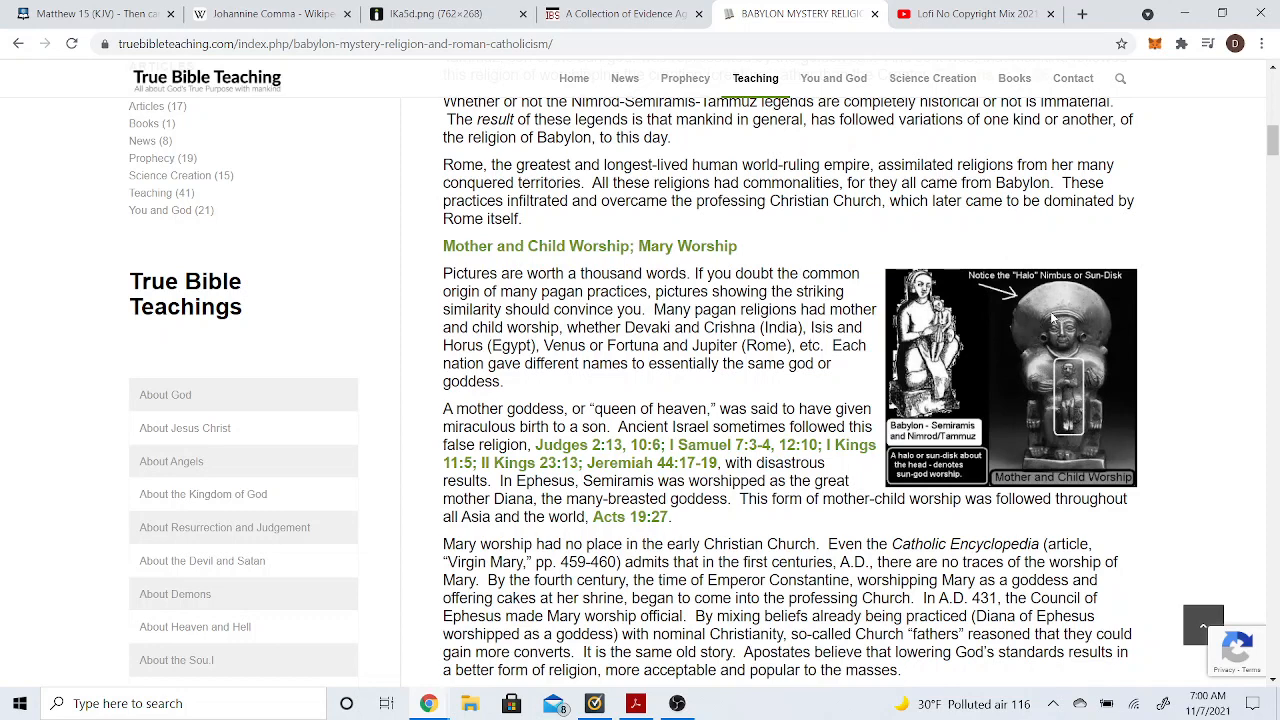
mouse_move(1086, 324)
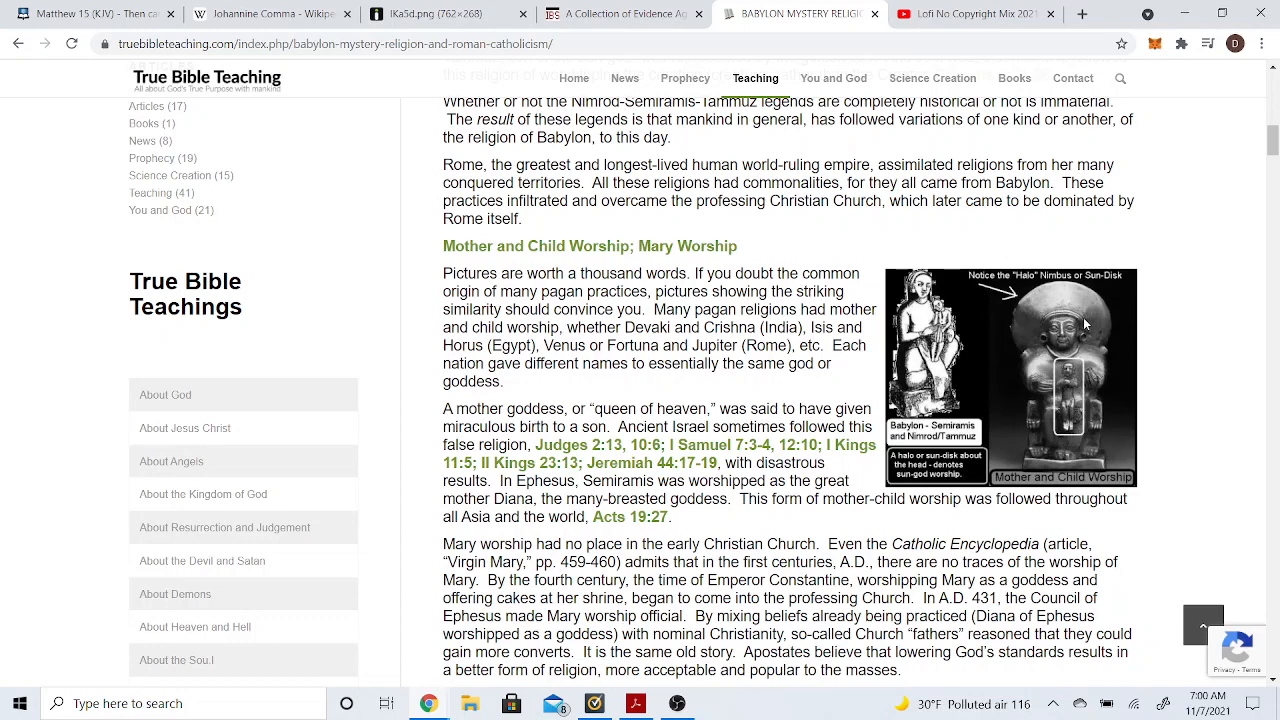
mouse_move(1208, 352)
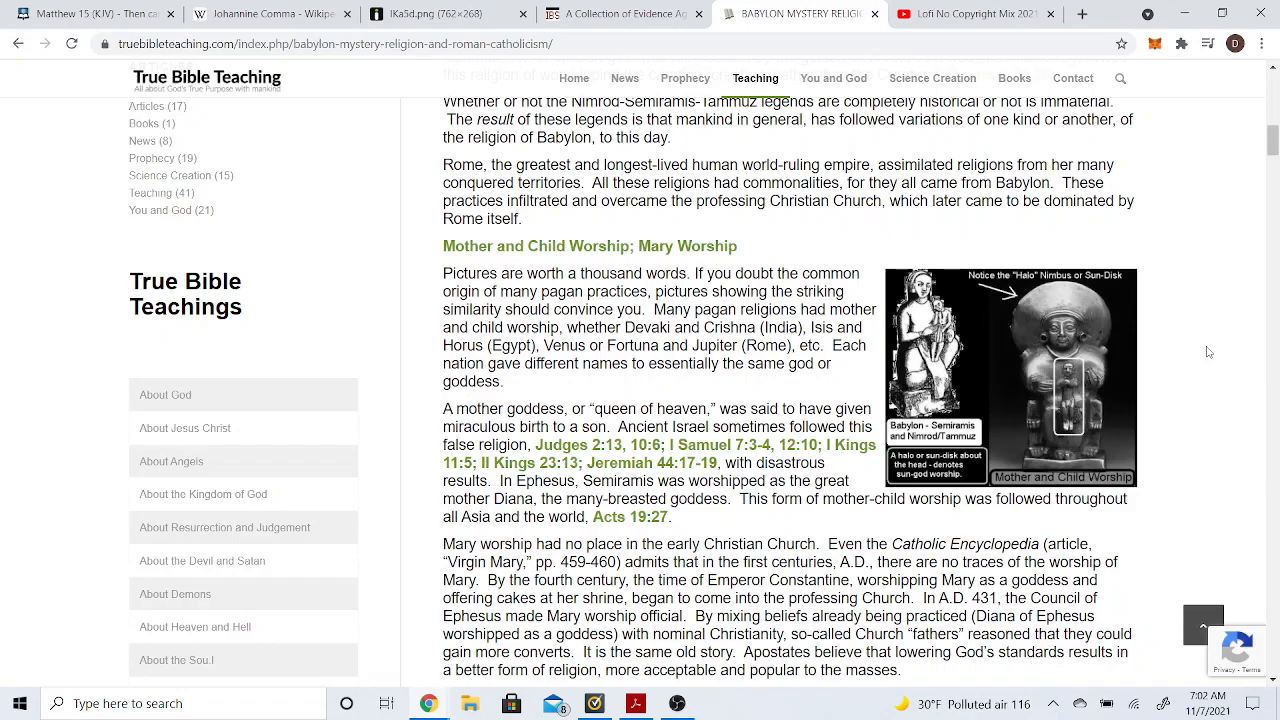
scroll("down", 3)
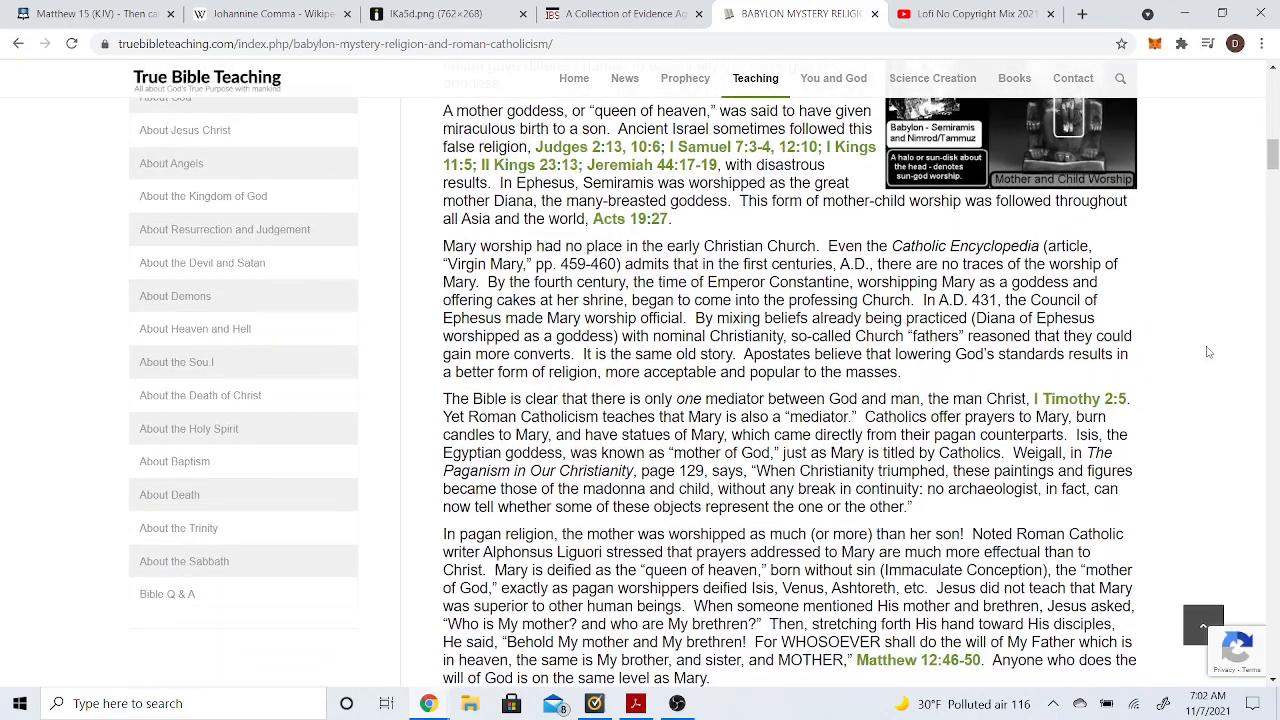
scroll("down", 3)
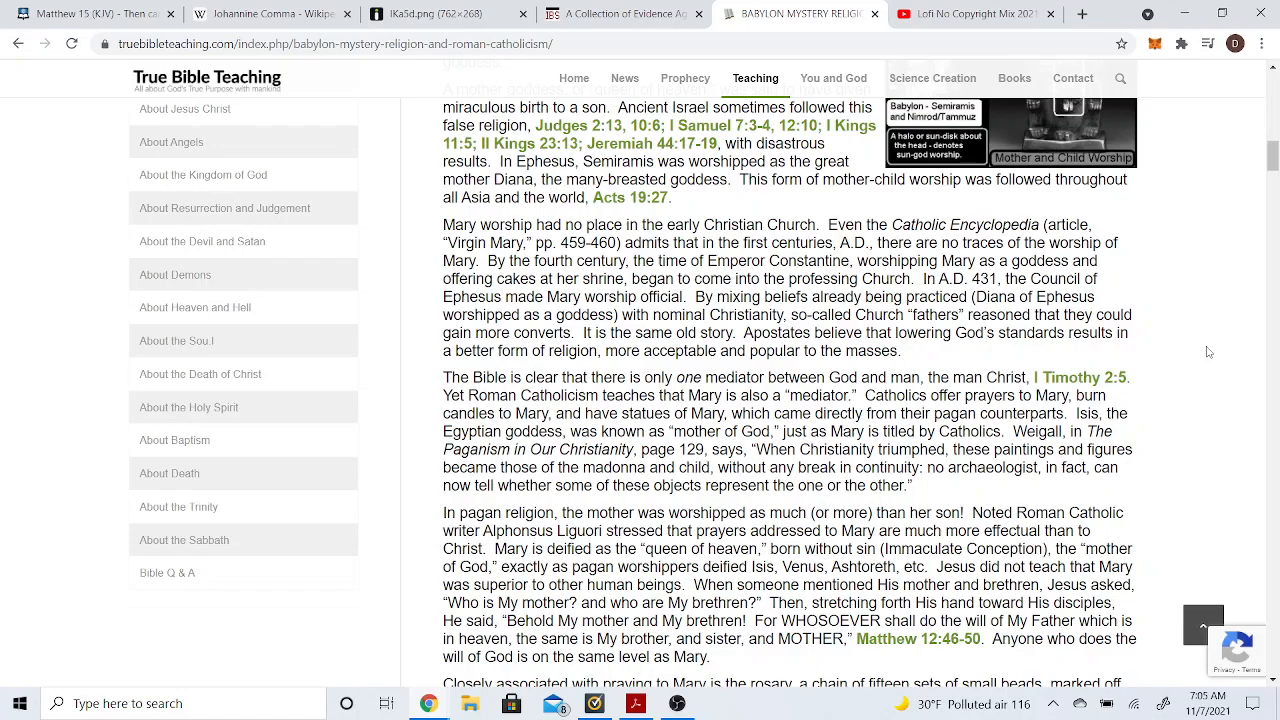
scroll("down", 3)
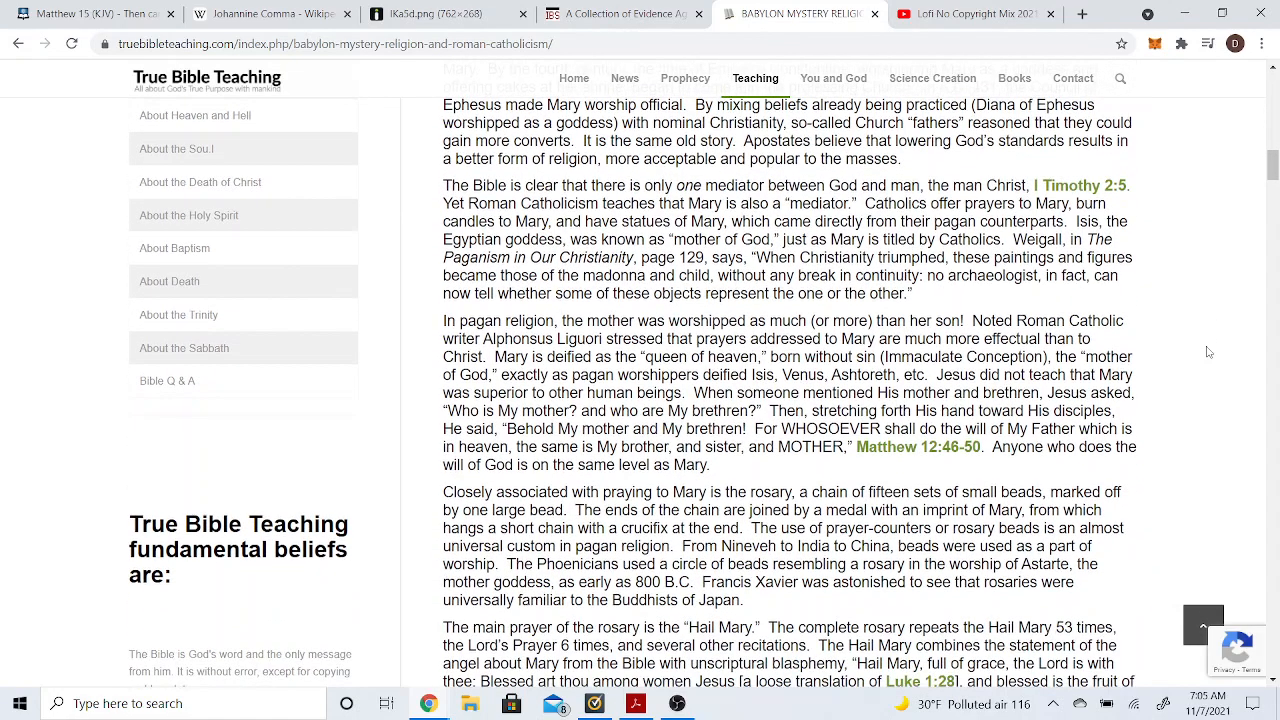
scroll("down", 3)
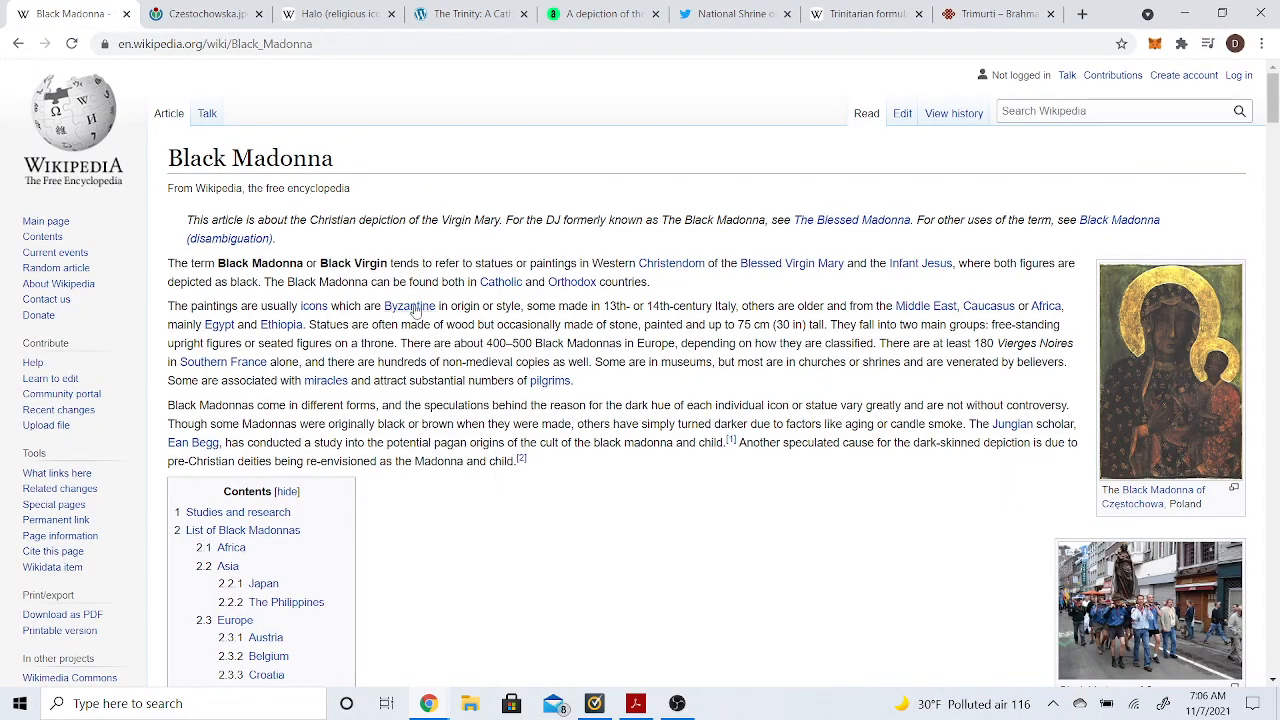
mouse_move(408, 306)
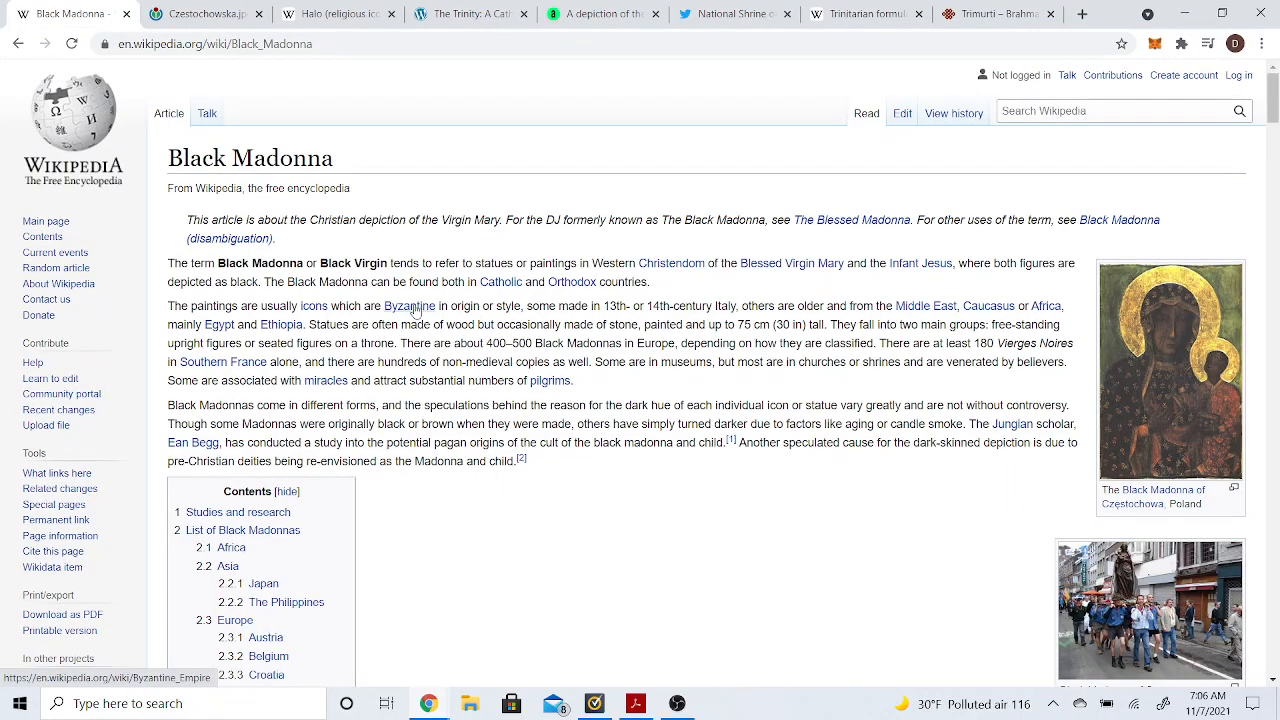
mouse_move(410, 306)
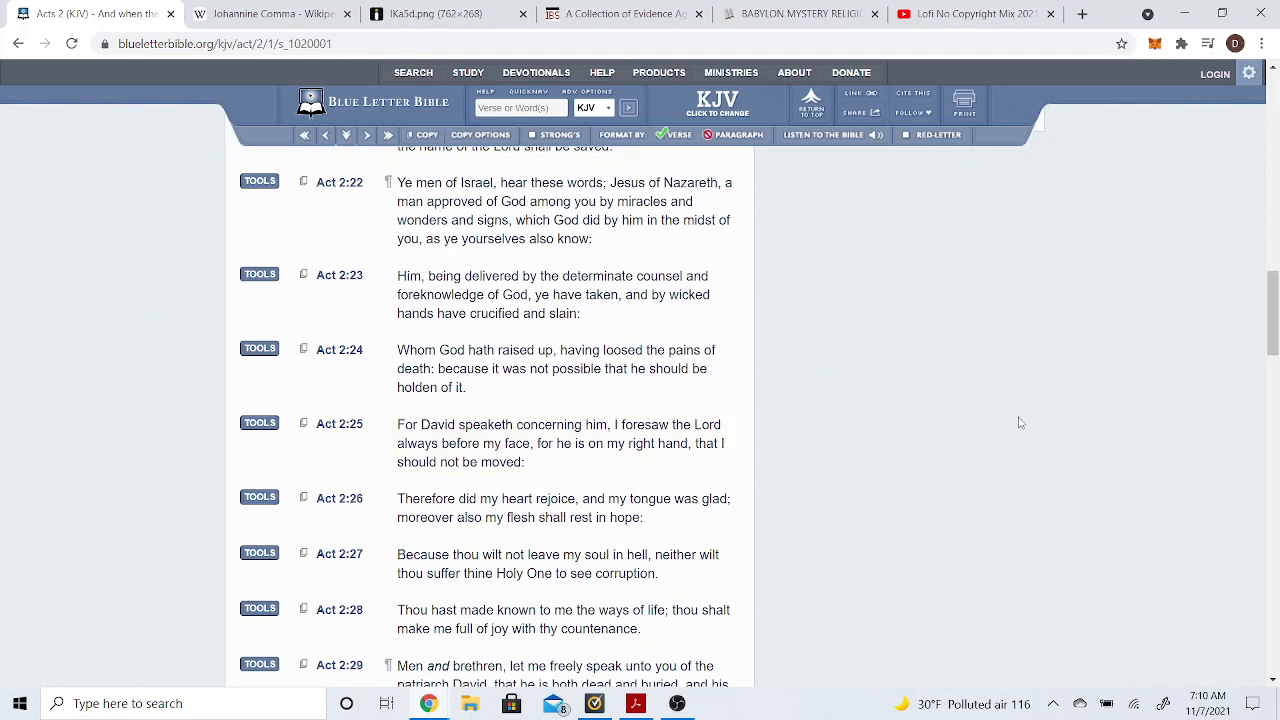
mouse_move(1142, 422)
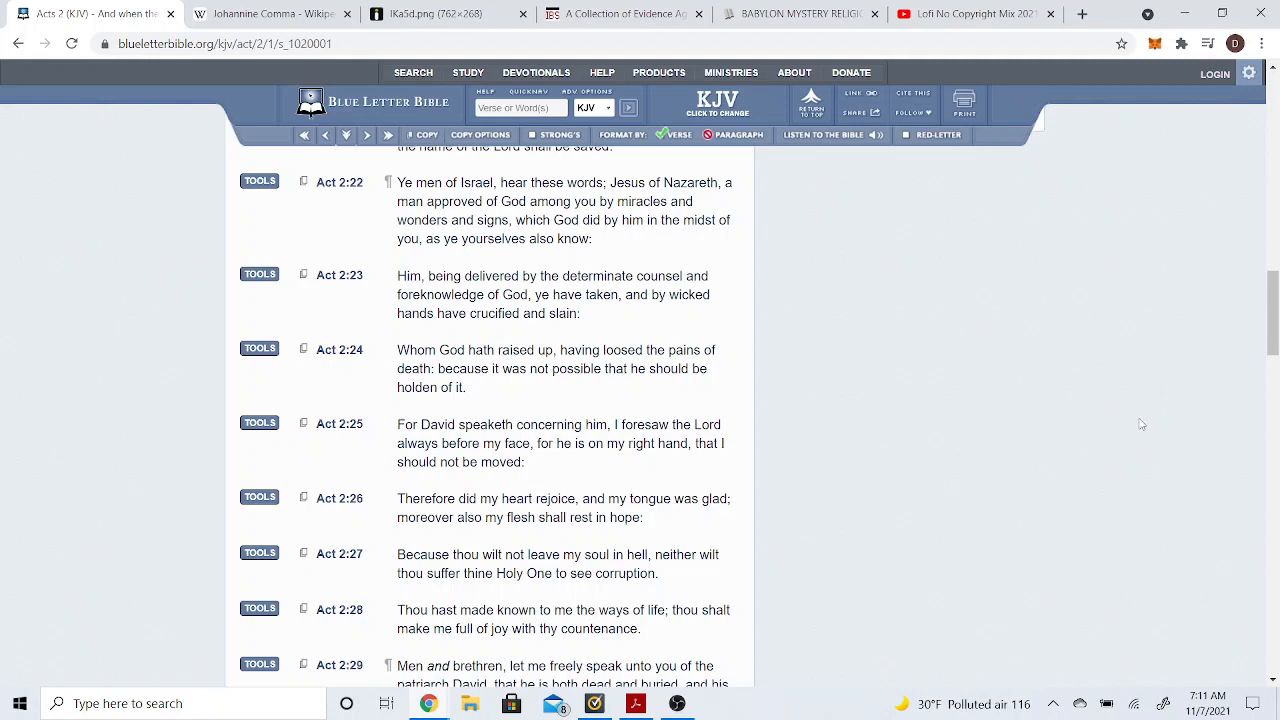
Bring Acts 2:30 into view and show its interlinear Greek breakdown down to the word 'loins'.
scroll("up", 3)
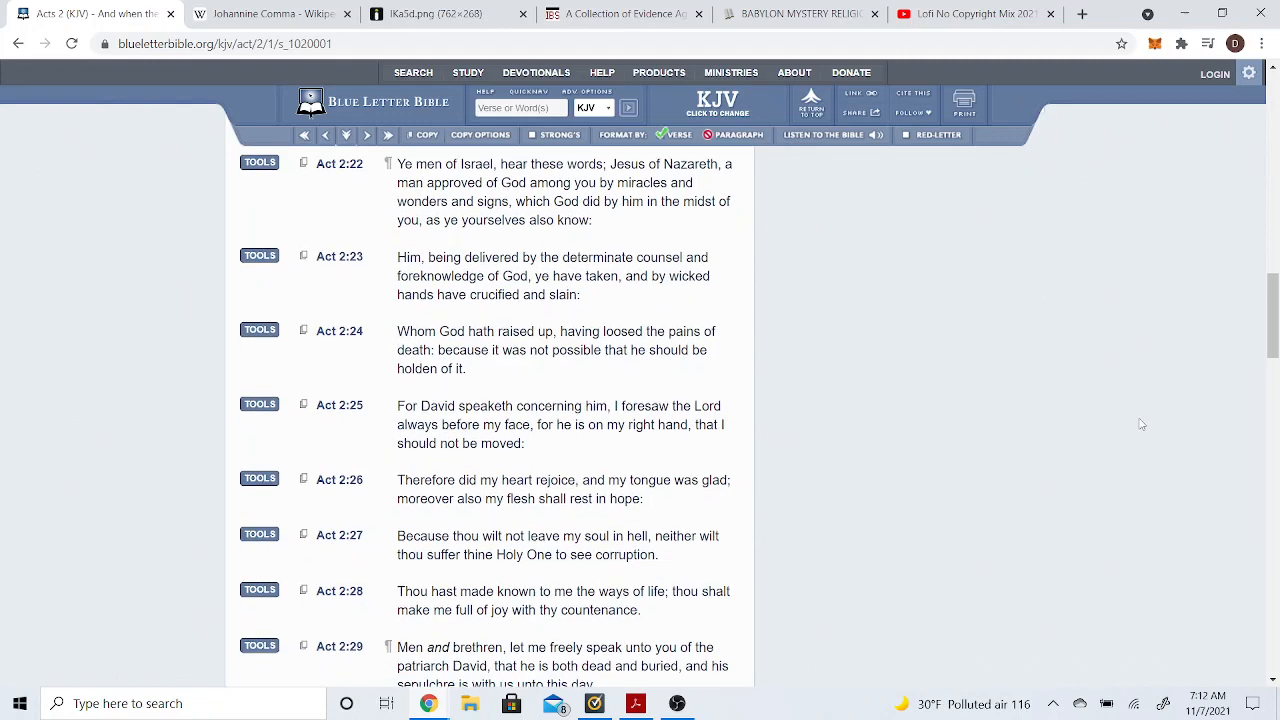
scroll("down", 3)
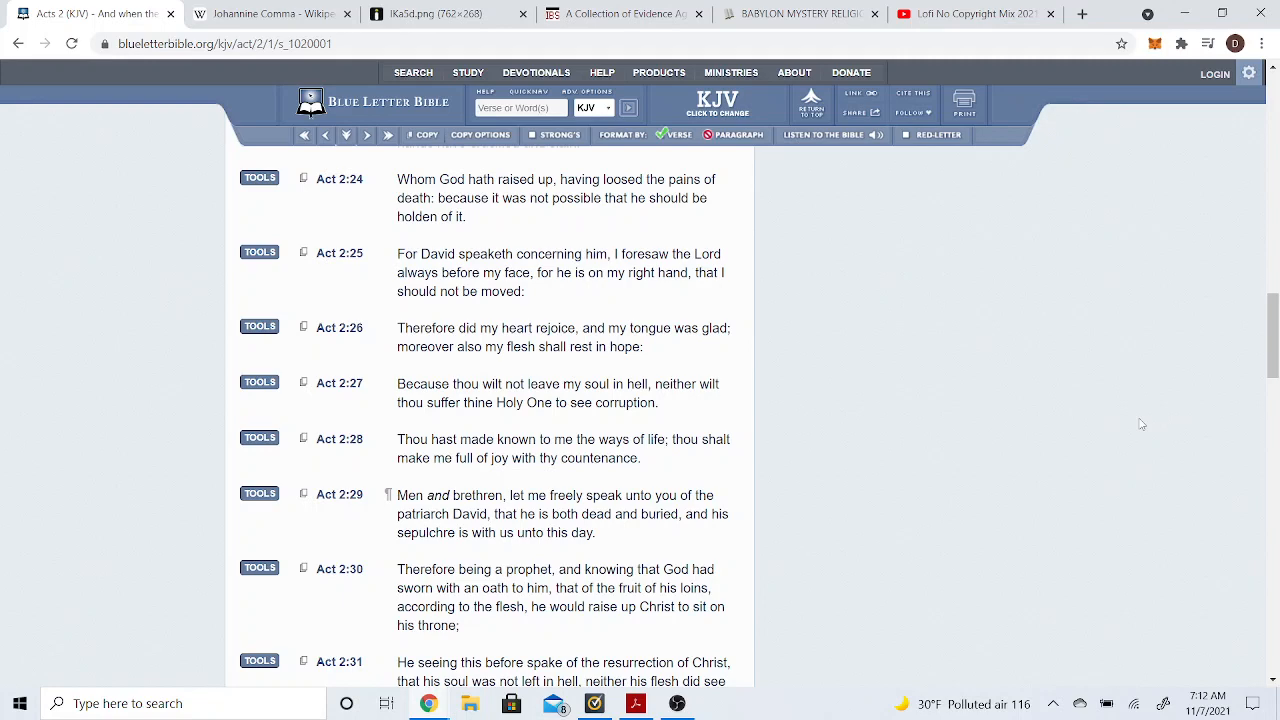
scroll("down", 3)
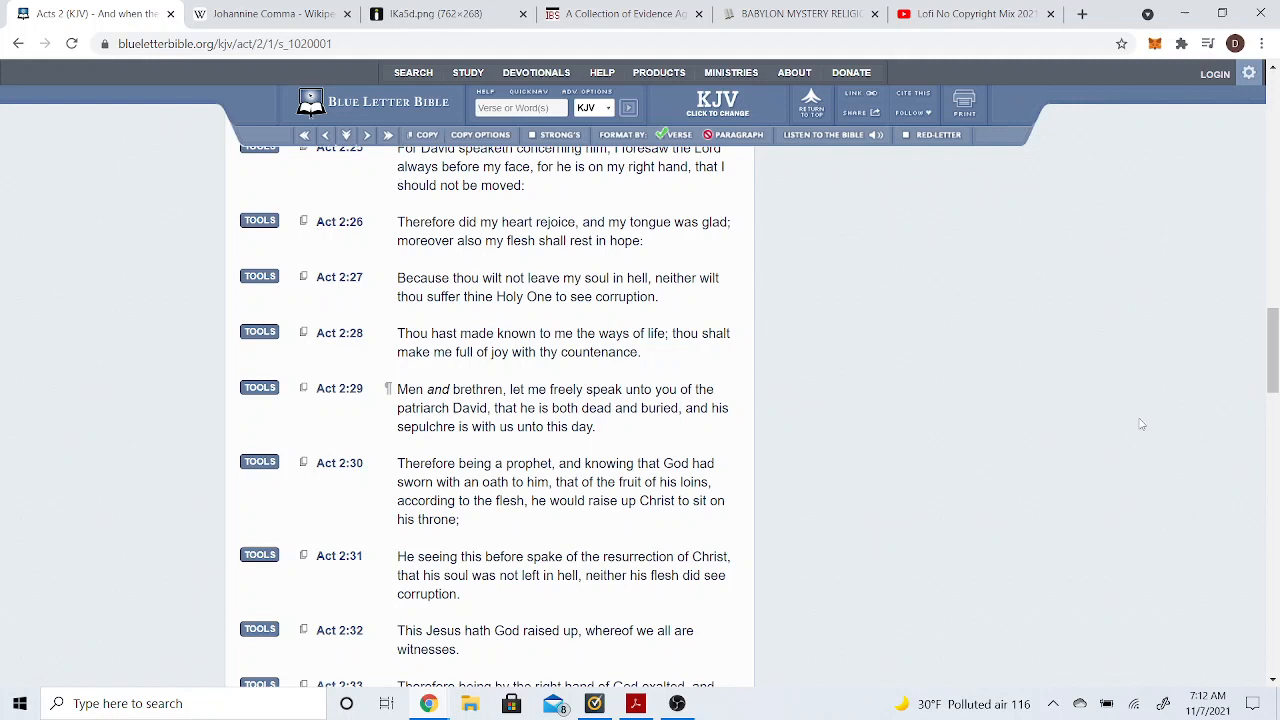
mouse_move(1088, 448)
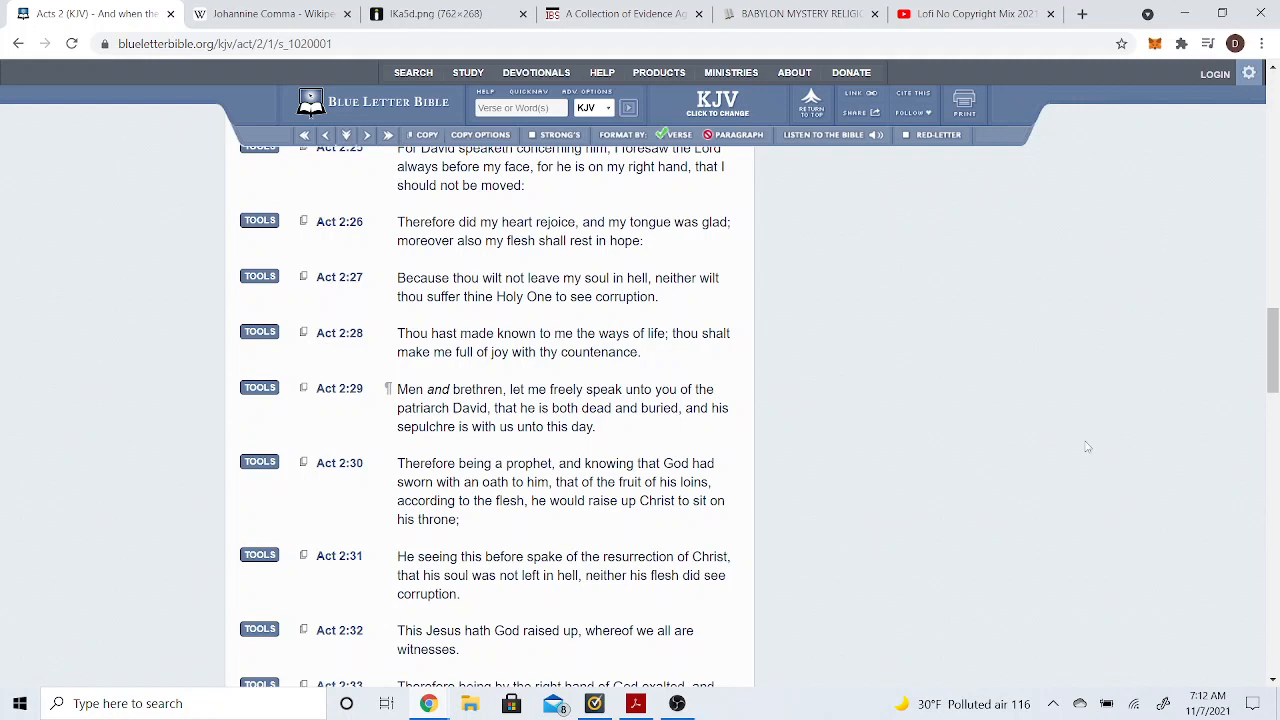
mouse_move(260, 462)
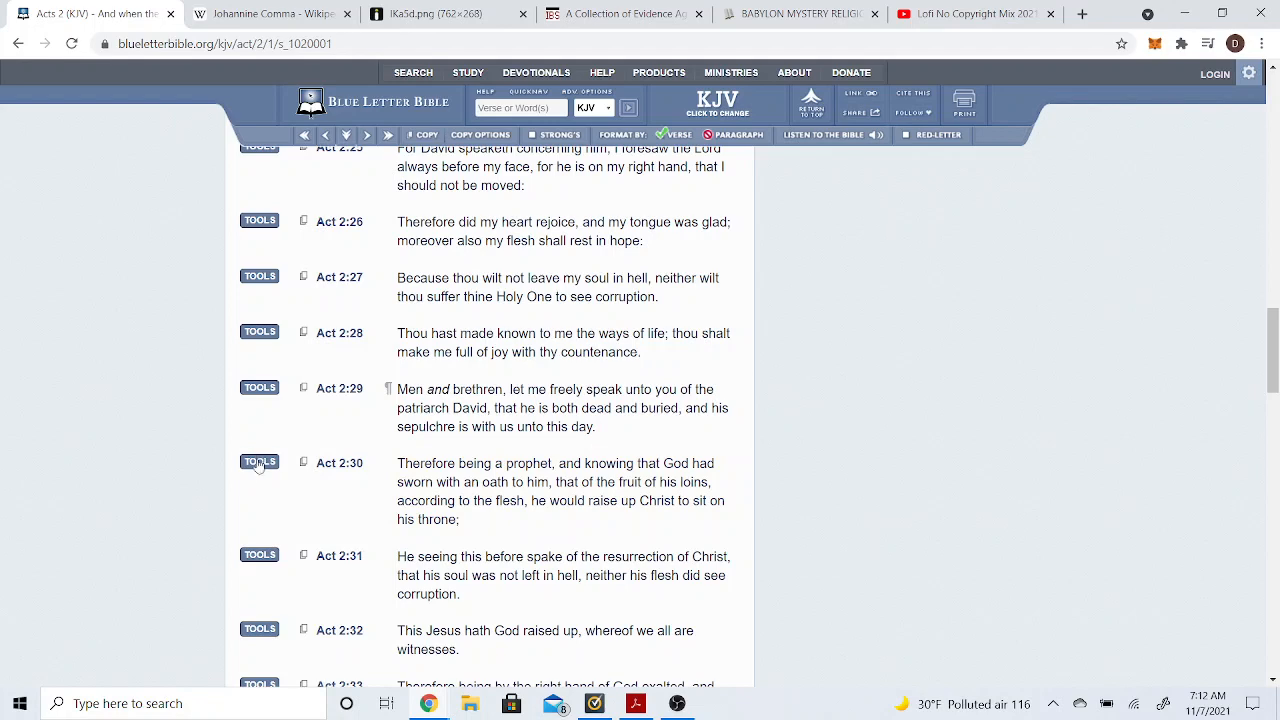
left_click(260, 462)
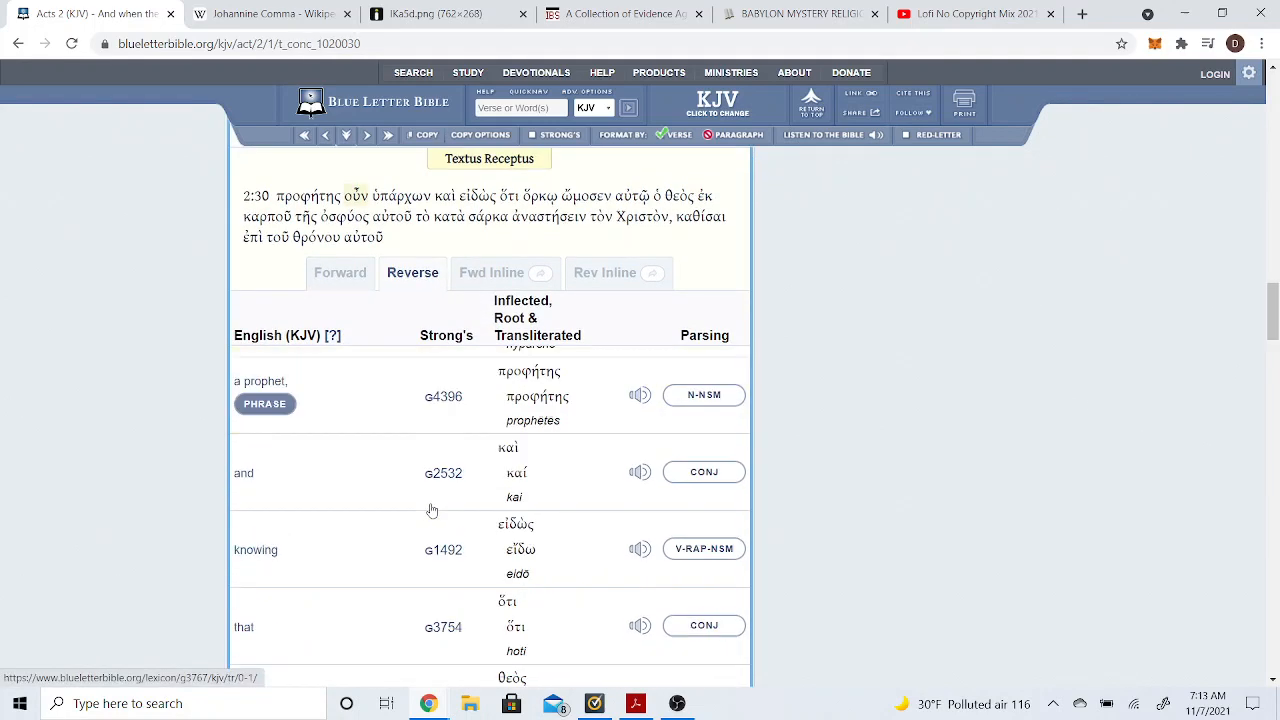
scroll("down", 3)
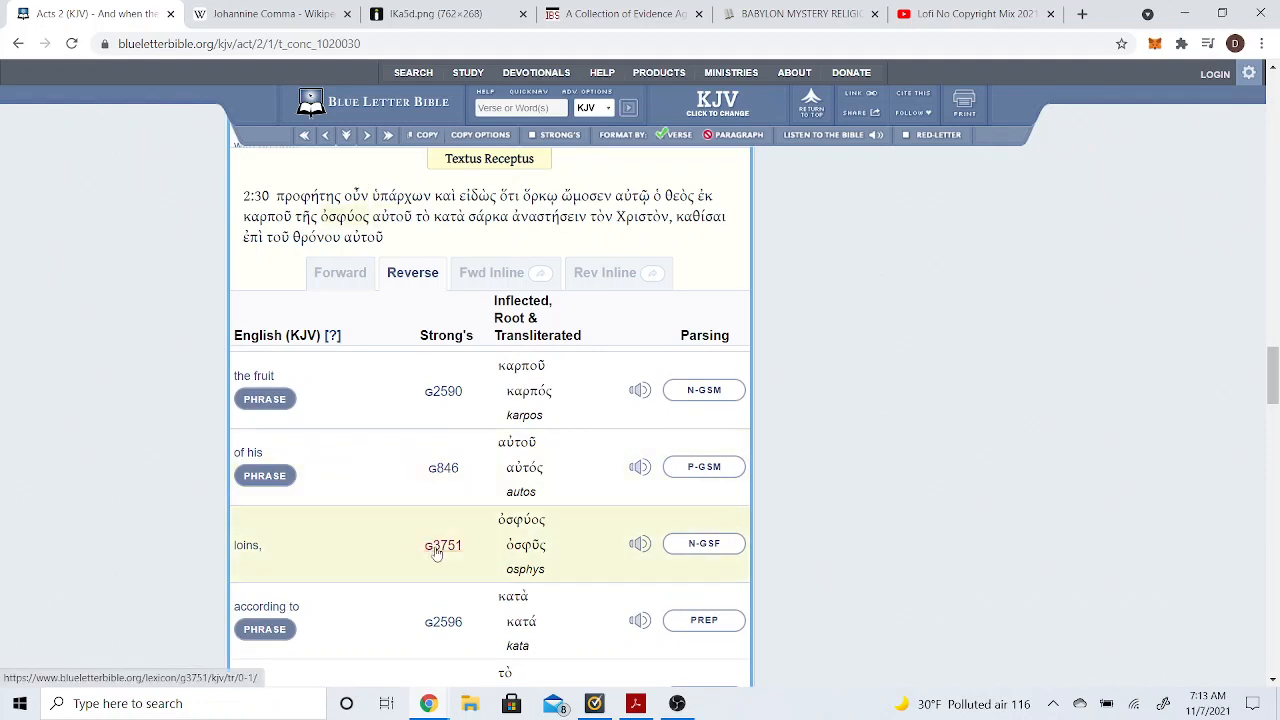
View the Strong's G3751 'osphys' (loins) lexicon entry and read through its definitions.
left_click(444, 544)
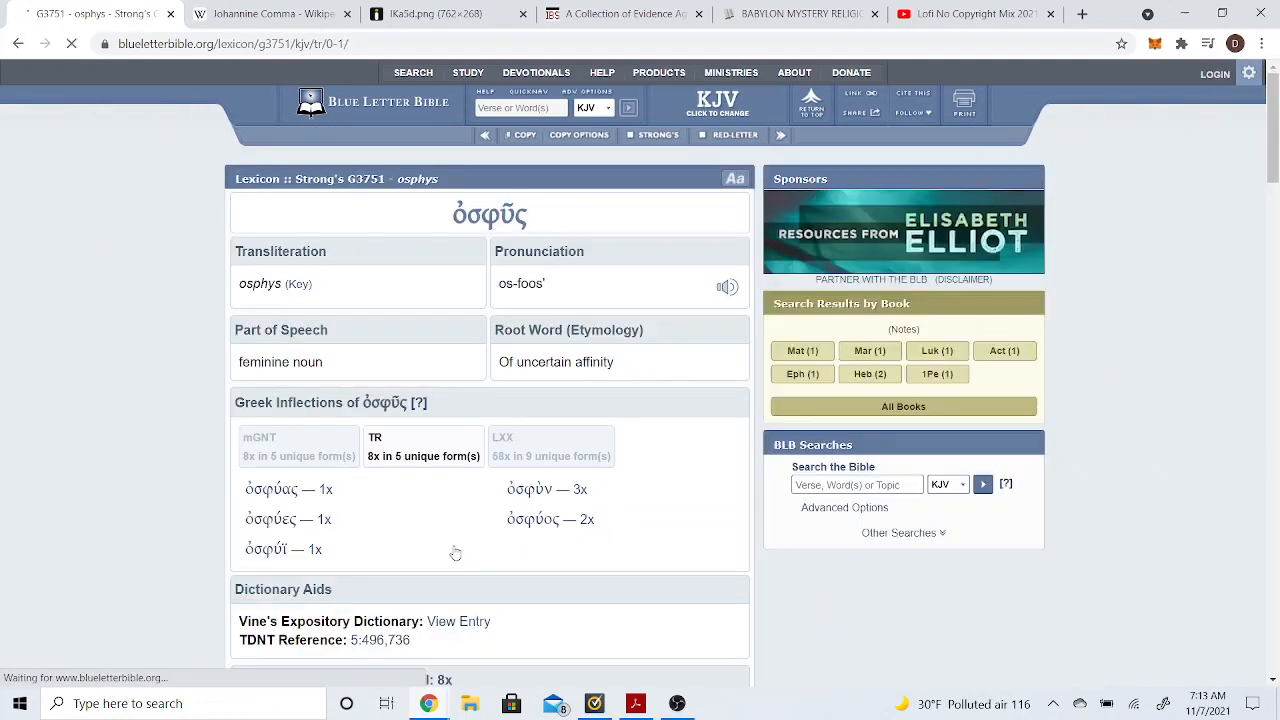
scroll("down", 3)
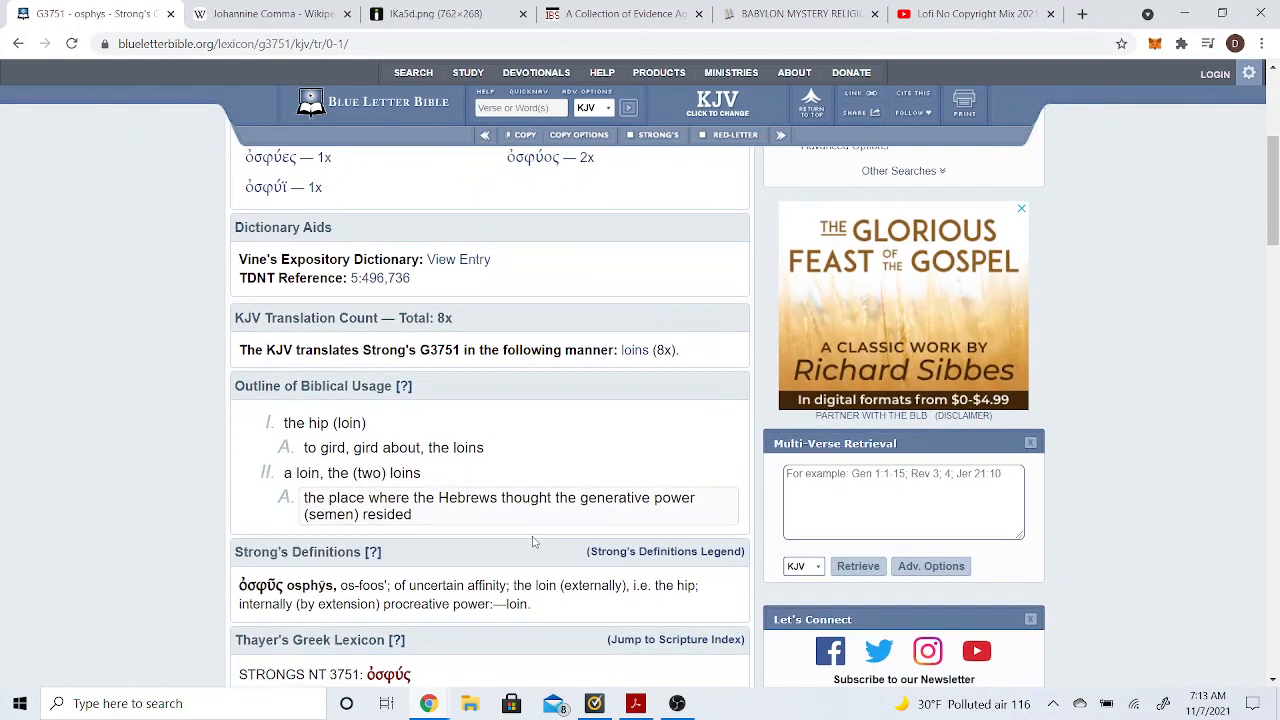
scroll("down", 3)
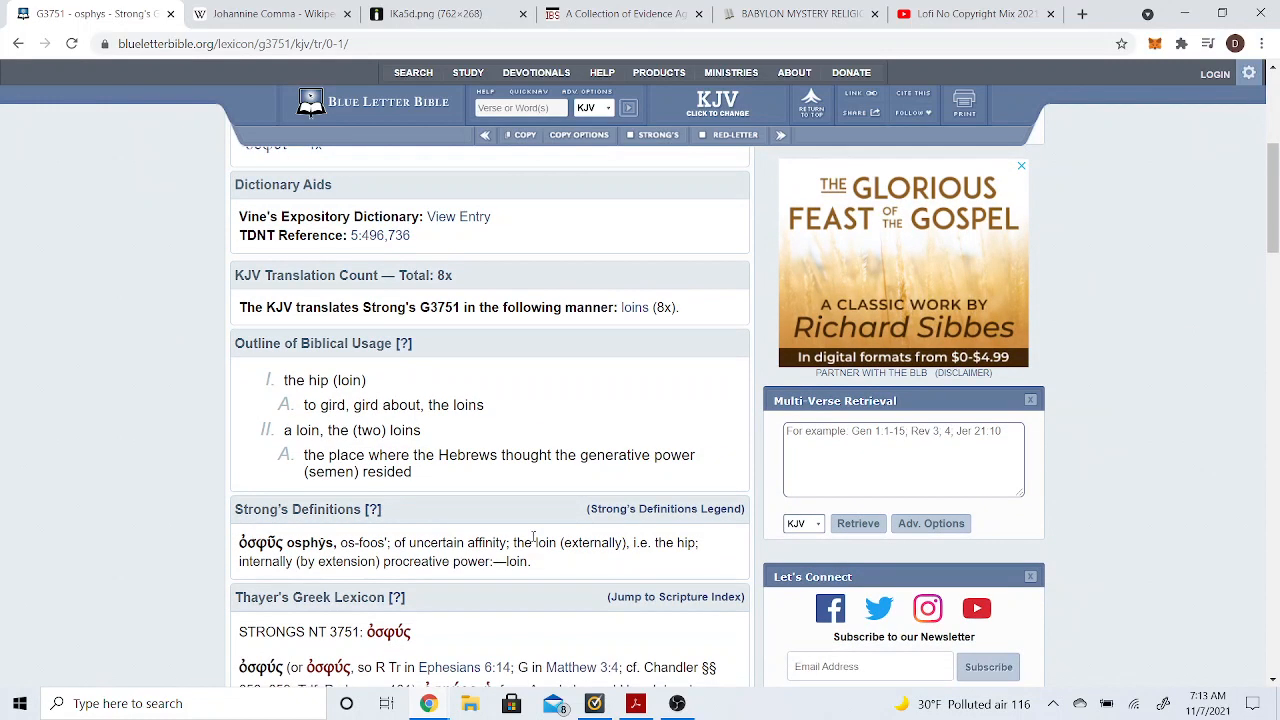
scroll("up", 3)
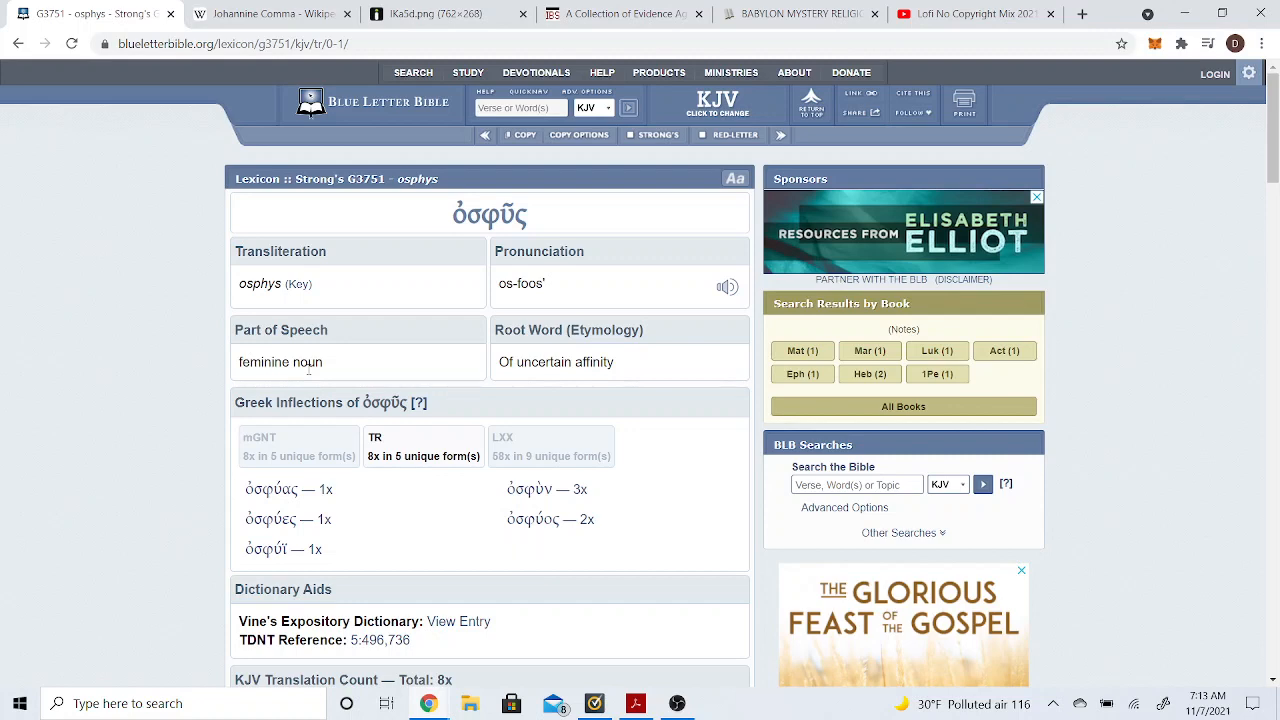
scroll("down", 3)
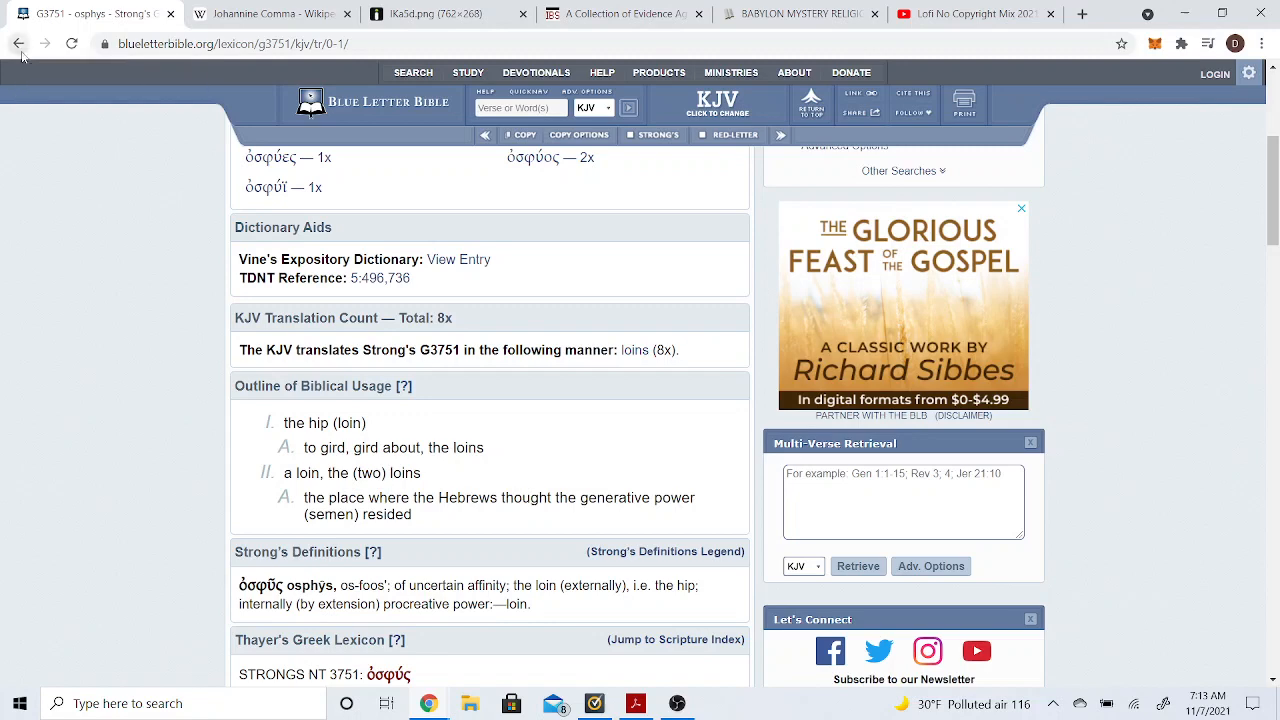
Return to the Acts 2:30 interlinear and bring up the Strong's G4561 'sarx' (flesh) entry.
left_click(18, 44)
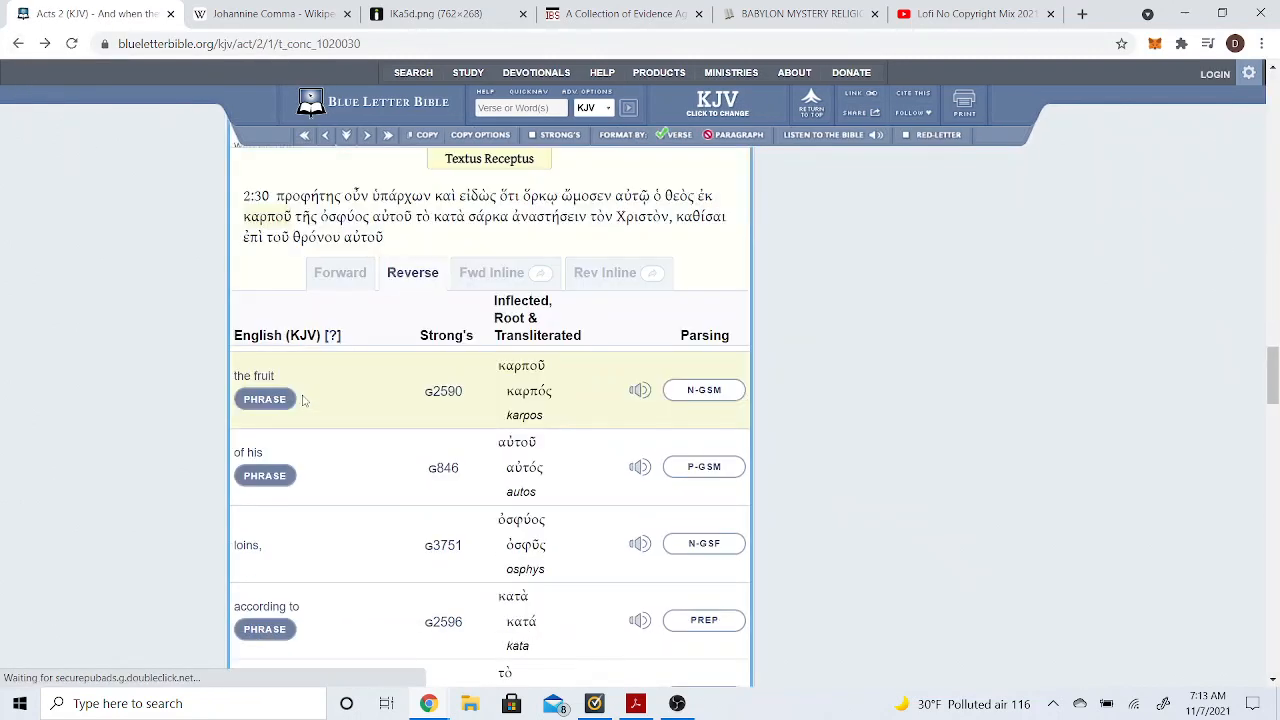
scroll("down", 3)
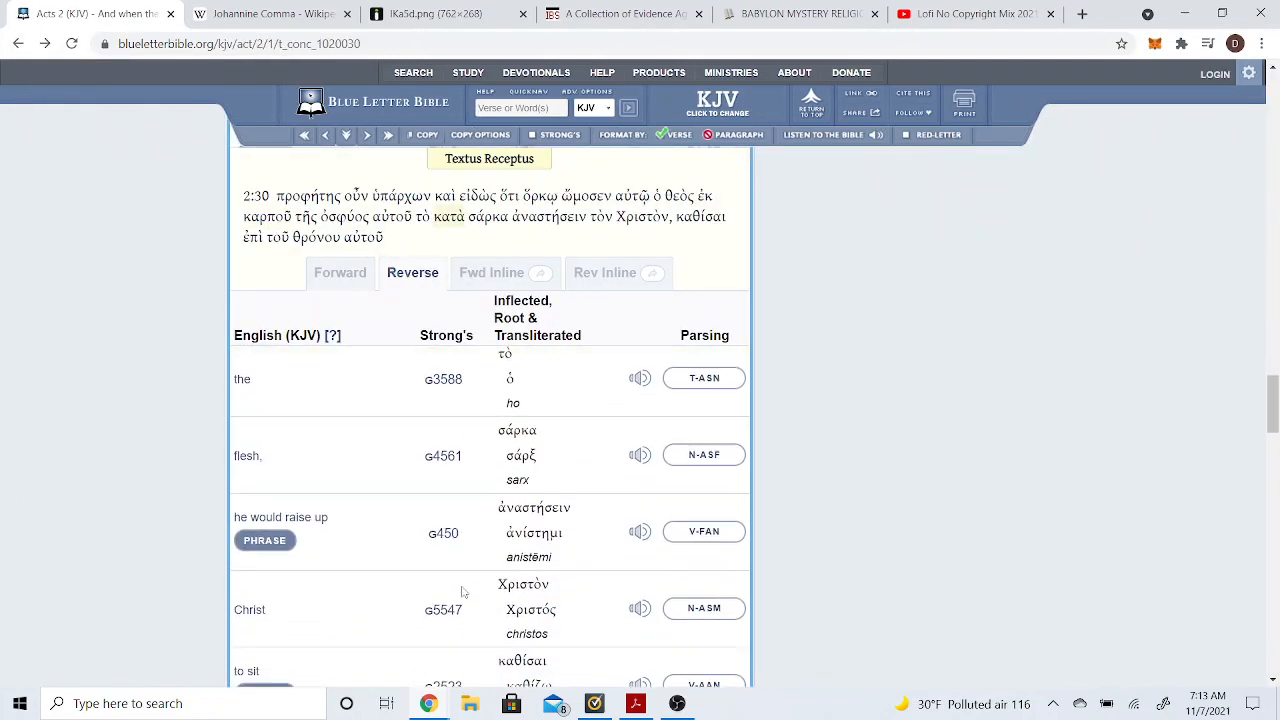
left_click(444, 456)
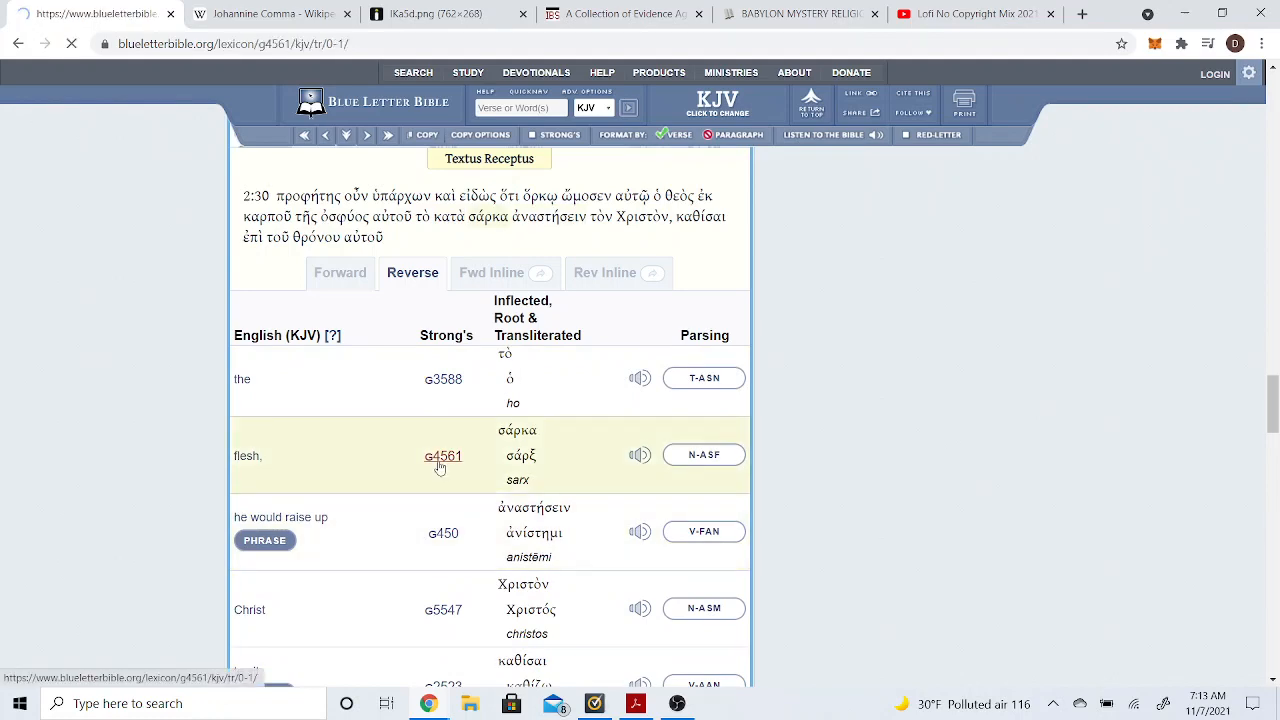
left_click(444, 456)
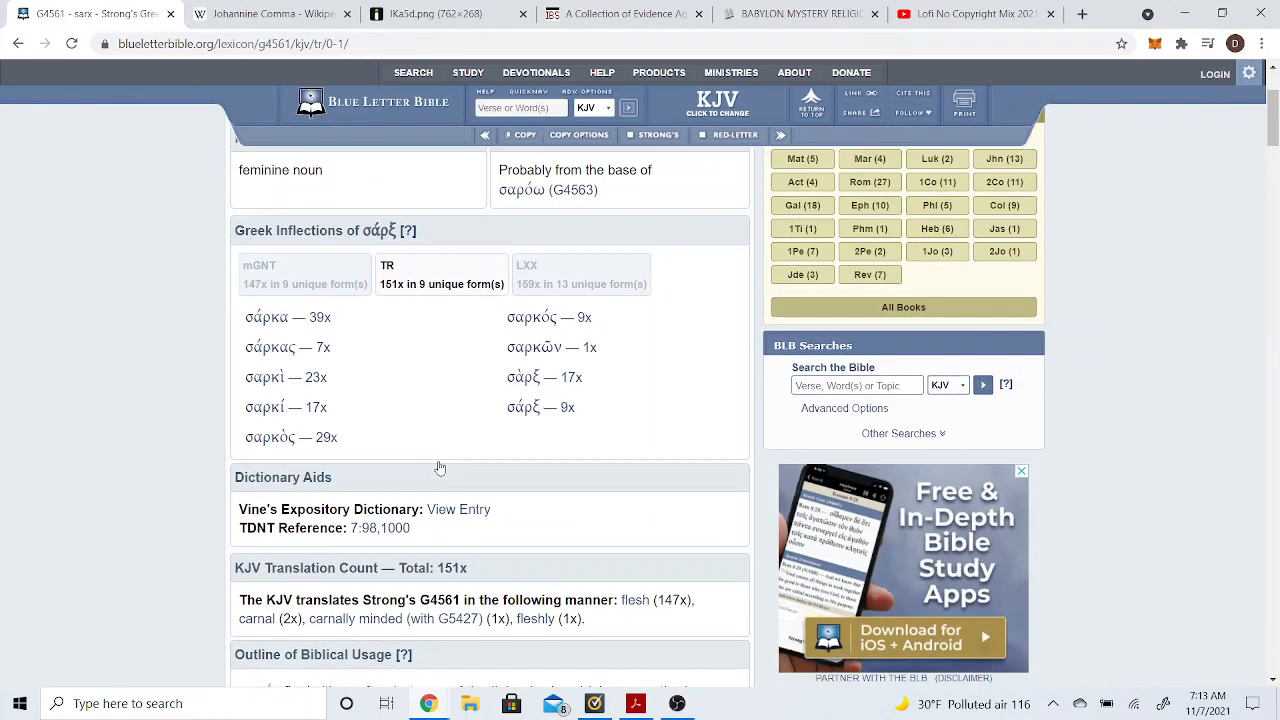
Read through the G4561 lexicon entry's definitions and usage.
scroll("up", 3)
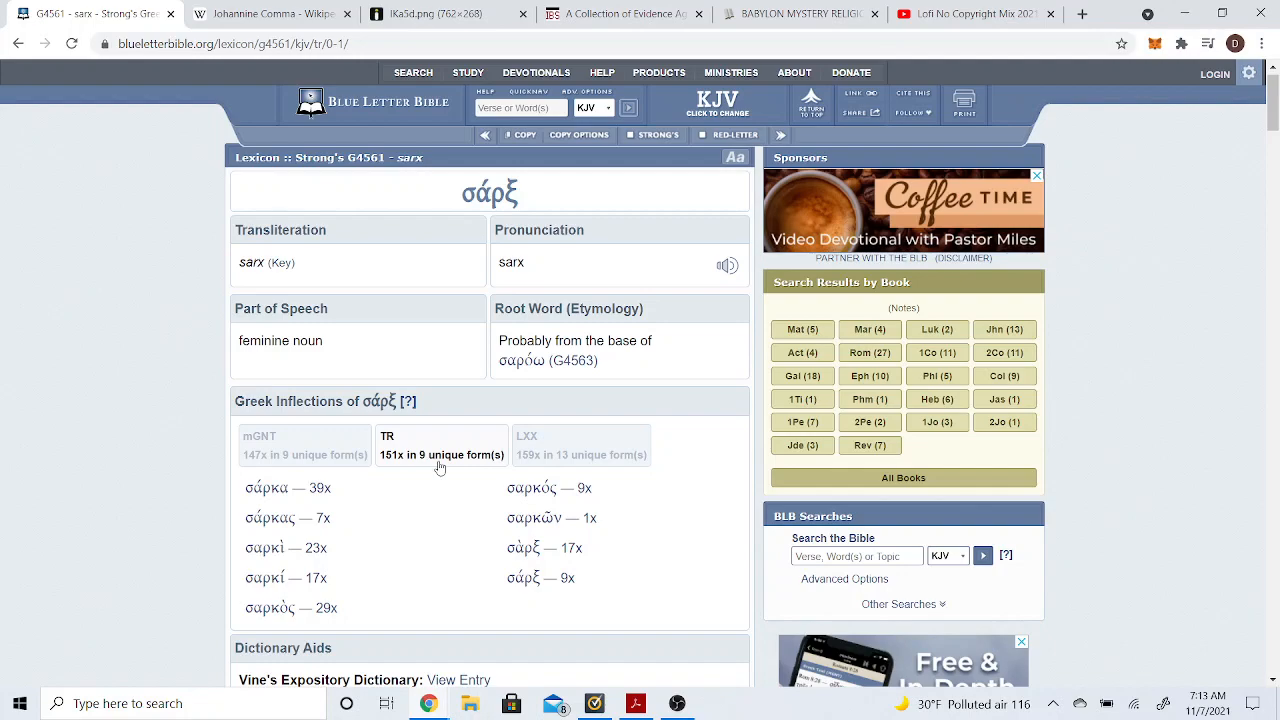
mouse_move(330, 320)
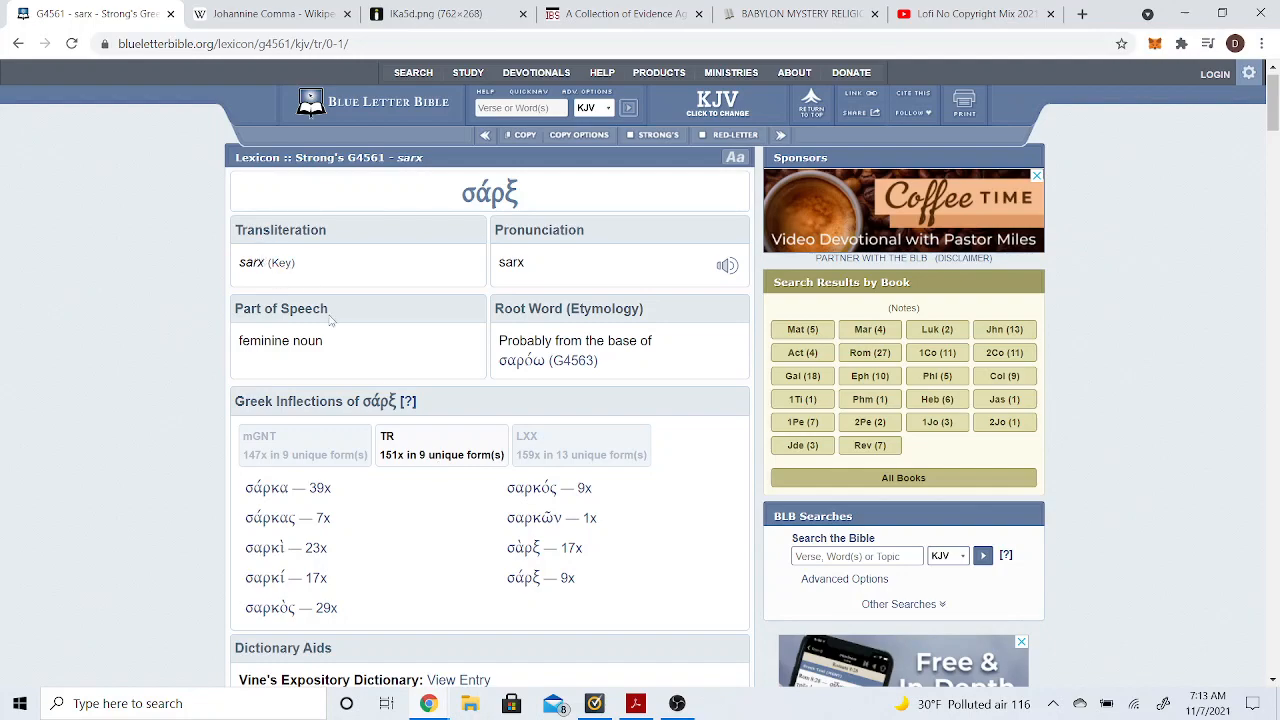
scroll("down", 3)
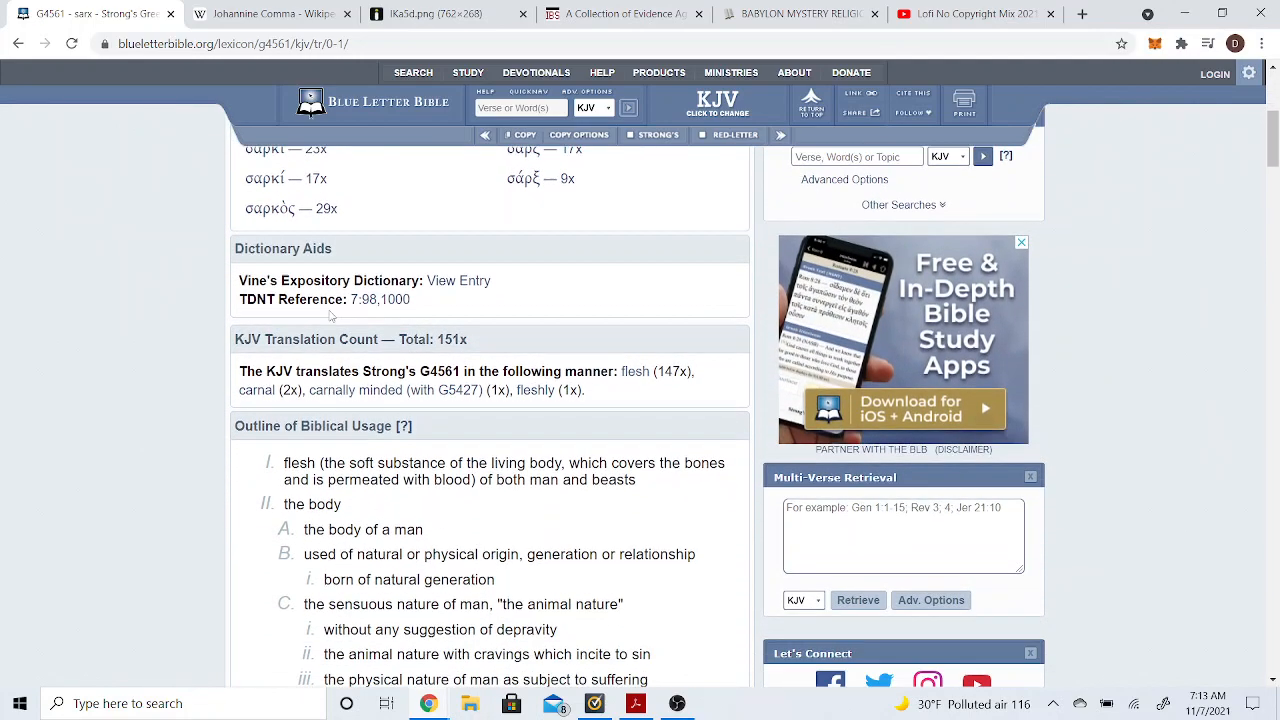
scroll("down", 3)
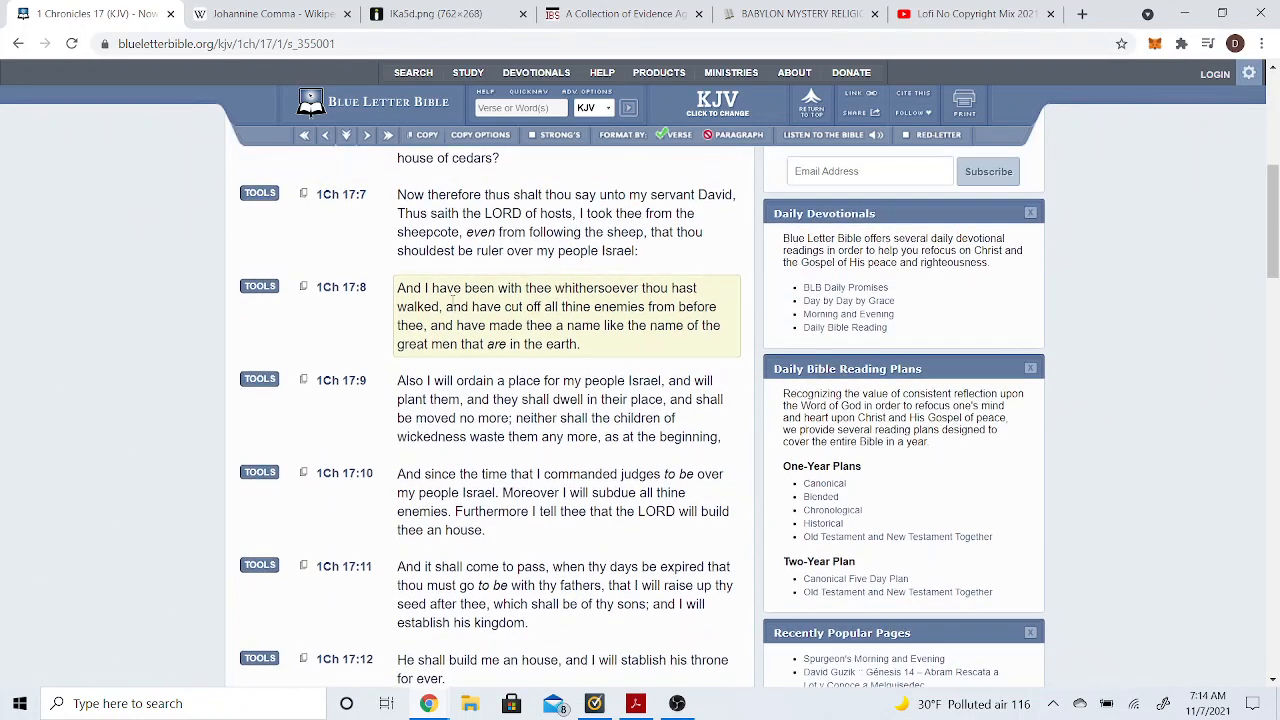
scroll("up", 3)
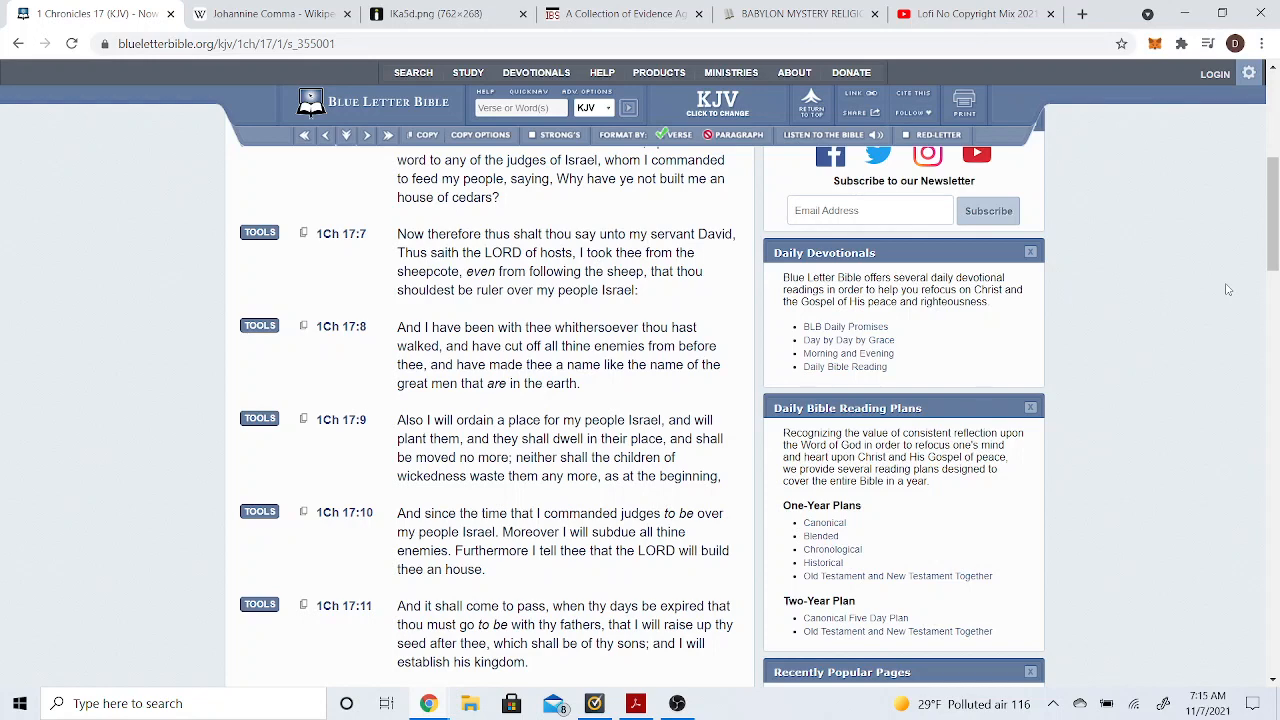
scroll("down", 3)
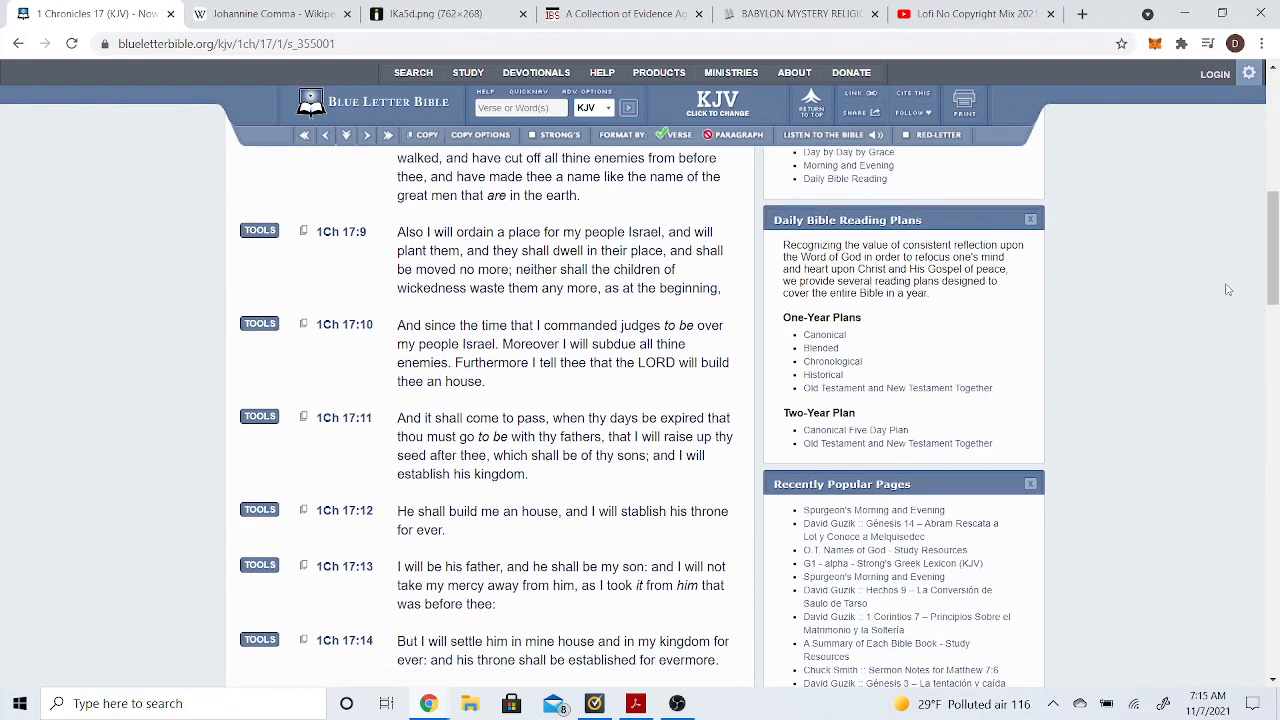
scroll("down", 3)
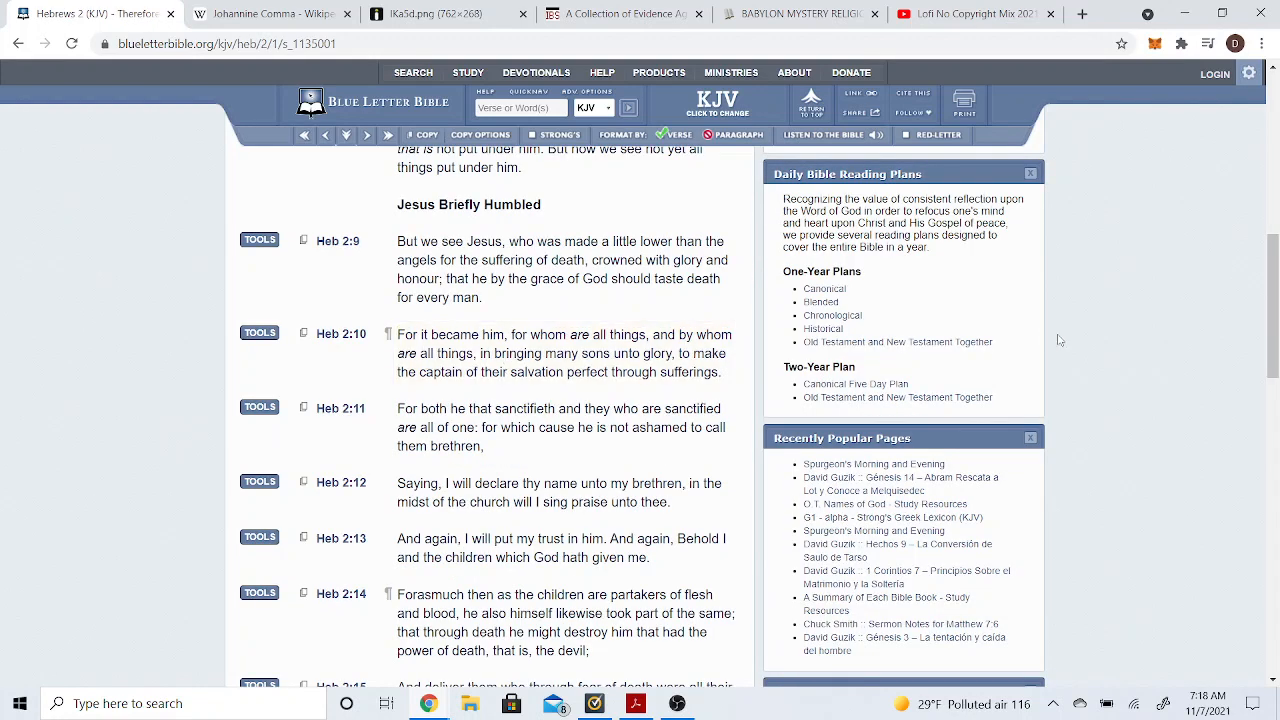
mouse_move(1146, 344)
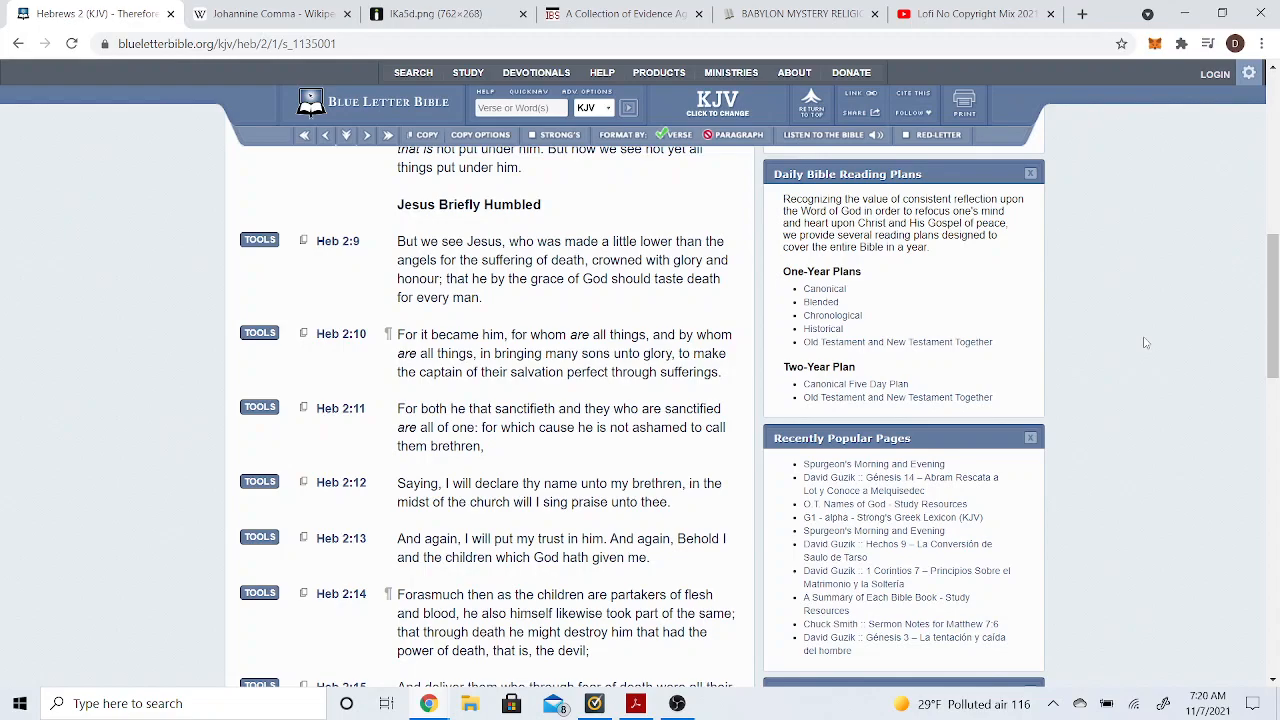
Scroll Hebrews 2 down to read verses 9–16.
scroll("down", 3)
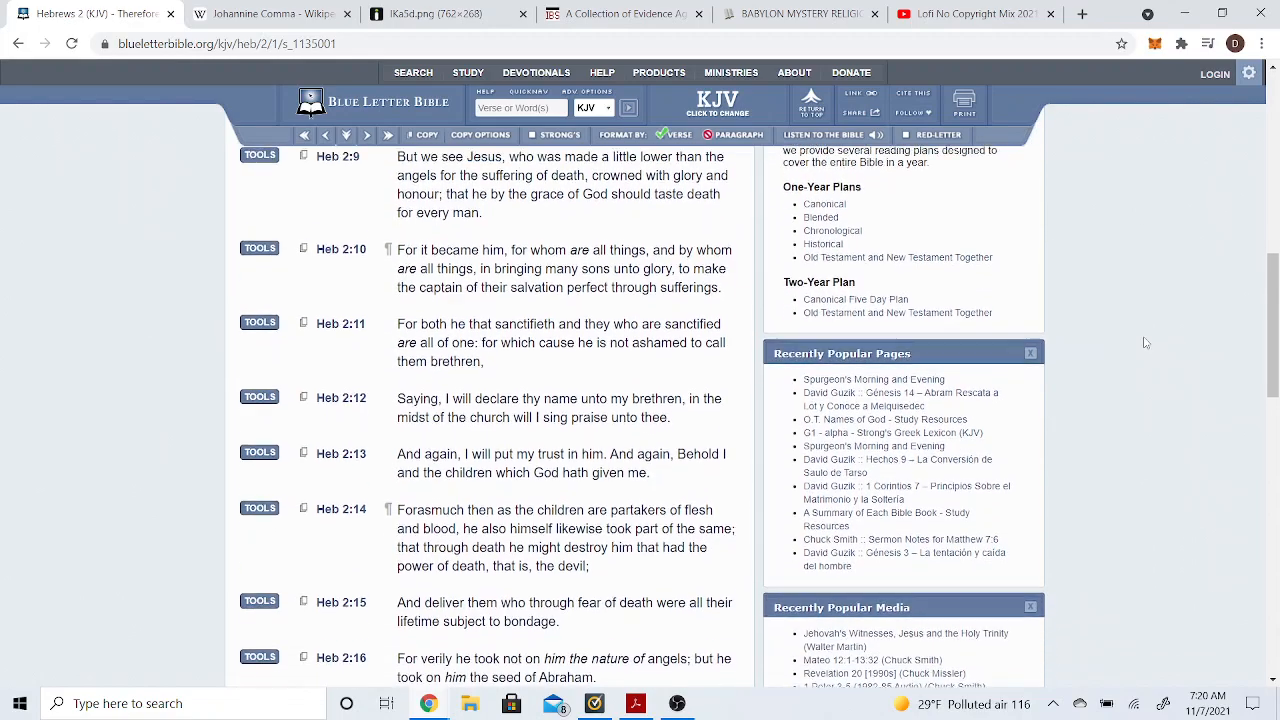
scroll("down", 3)
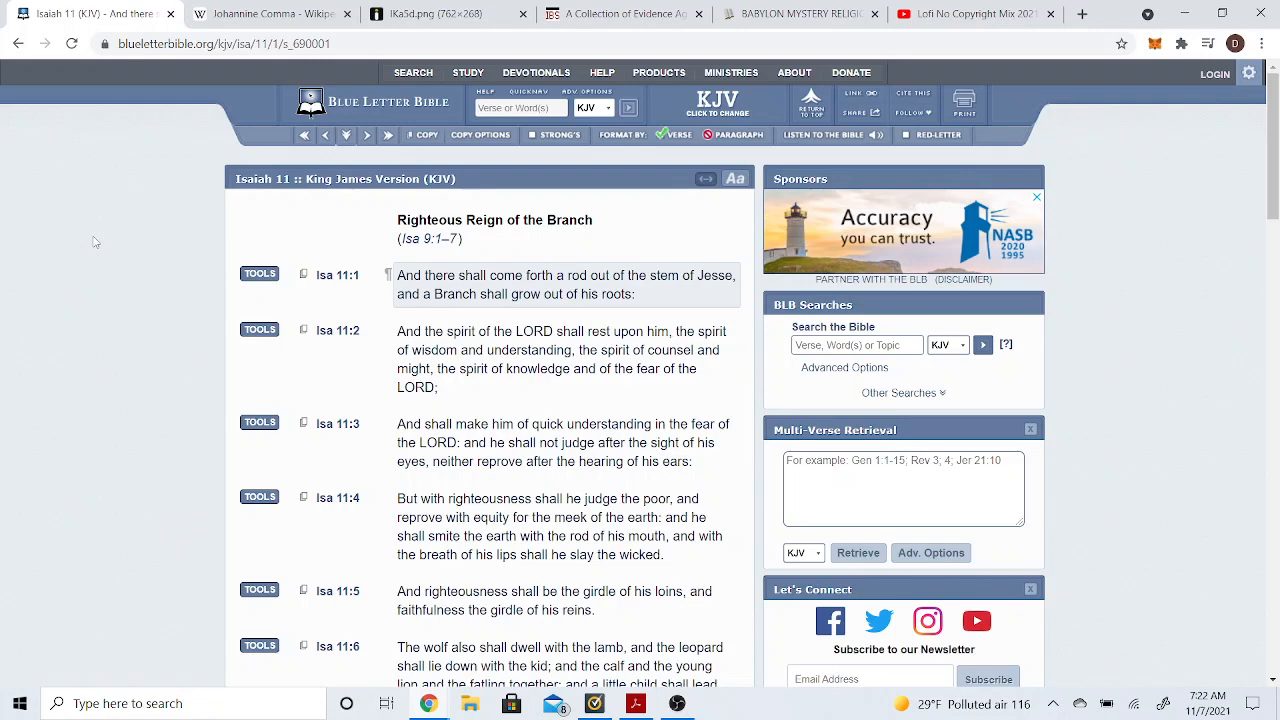
mouse_move(274, 260)
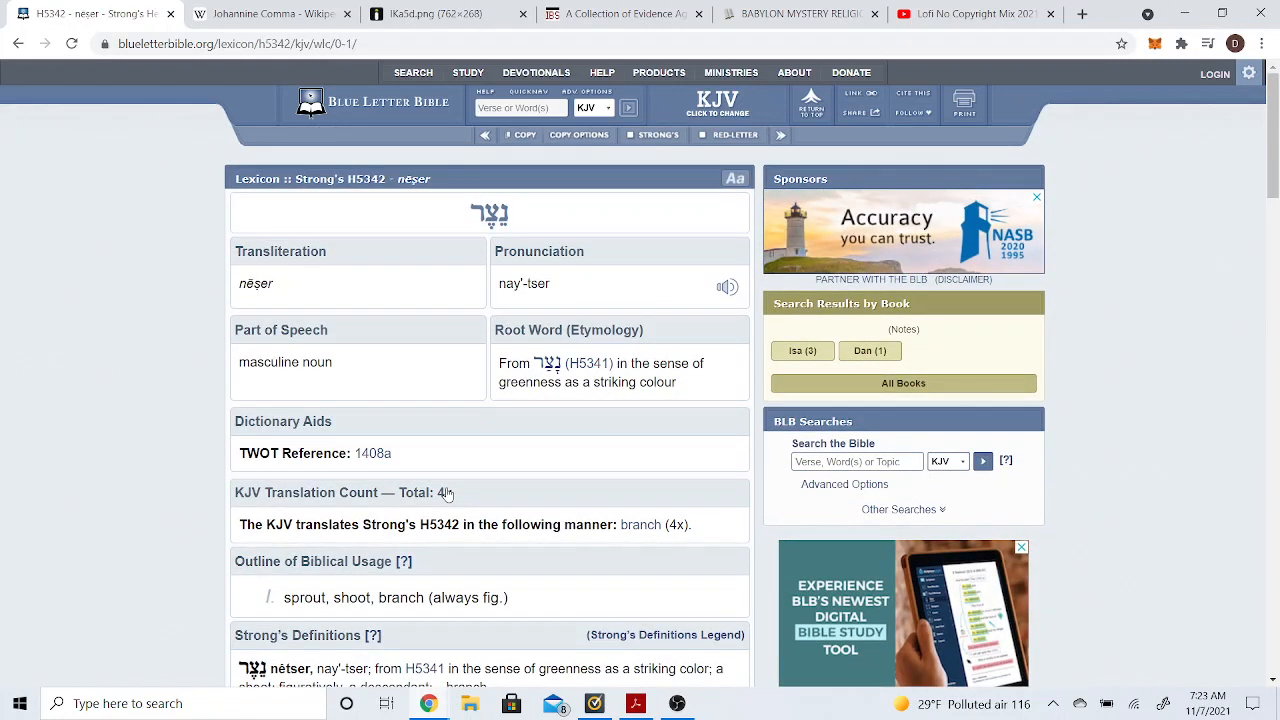
mouse_move(396, 628)
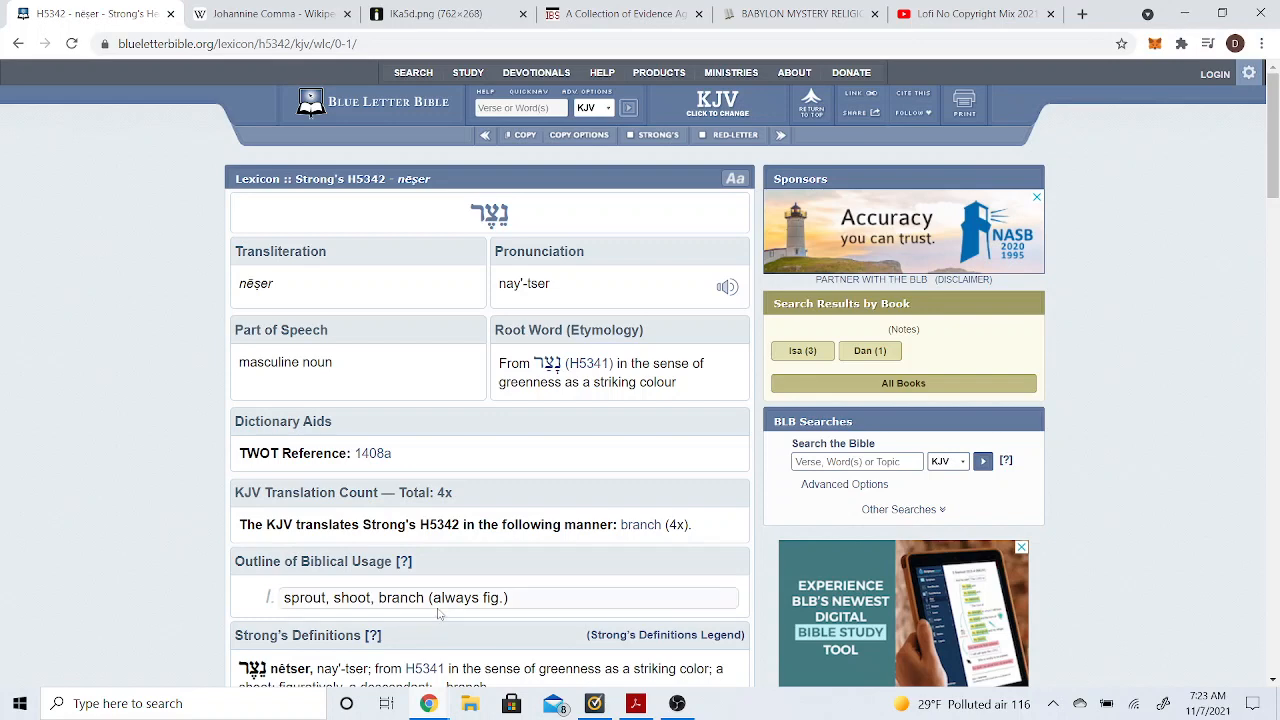
mouse_move(476, 604)
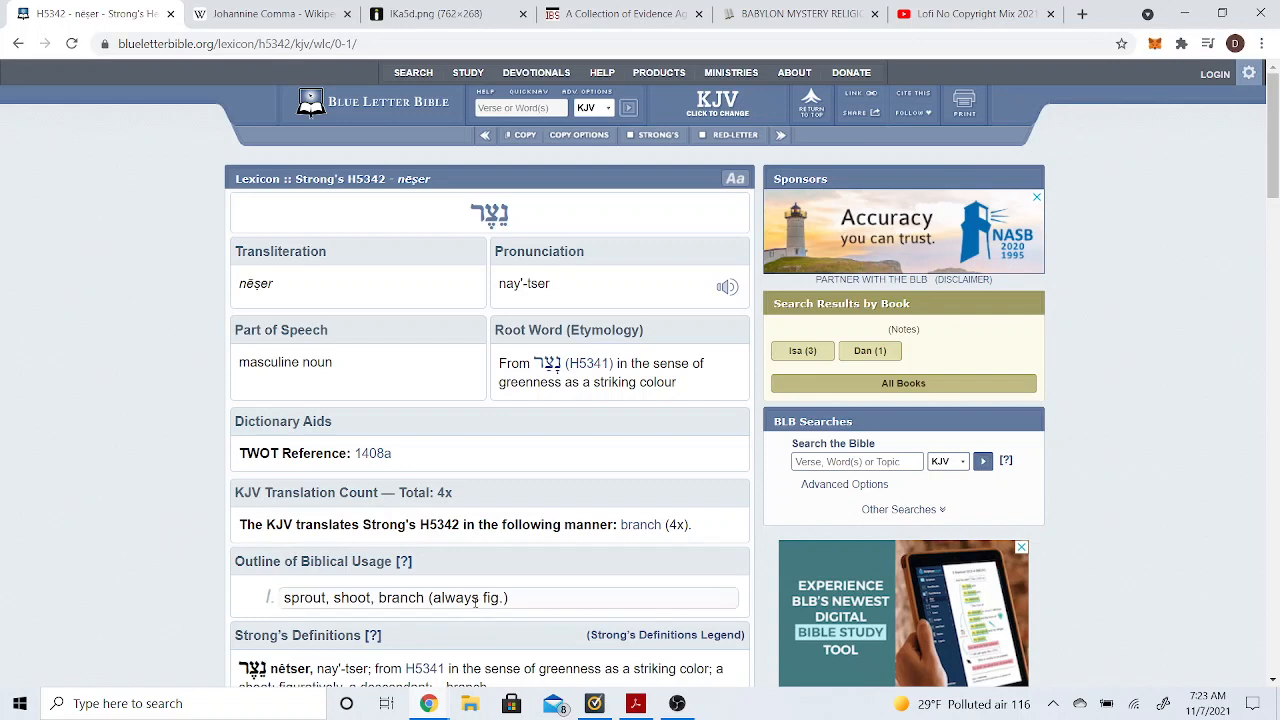
Scroll the H5342 'netser' entry down to the Brown-Driver-Briggs and Gesenius lexicon sections.
scroll("down", 3)
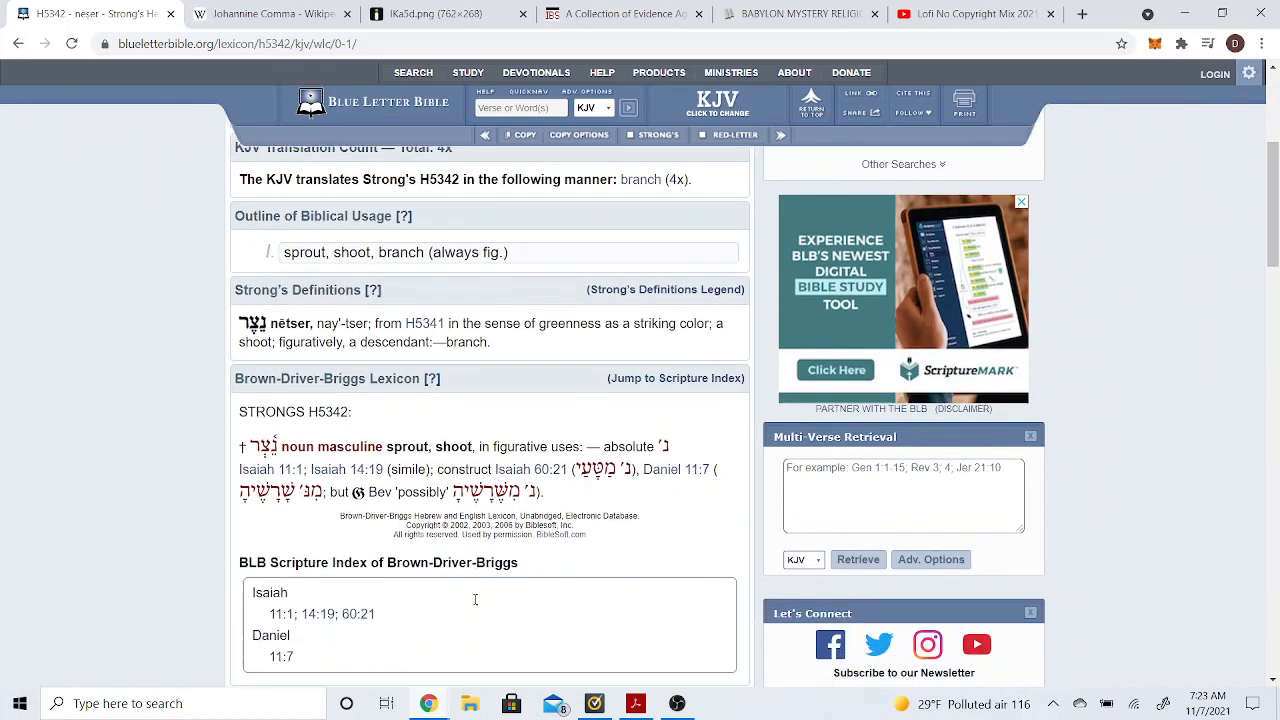
scroll("down", 3)
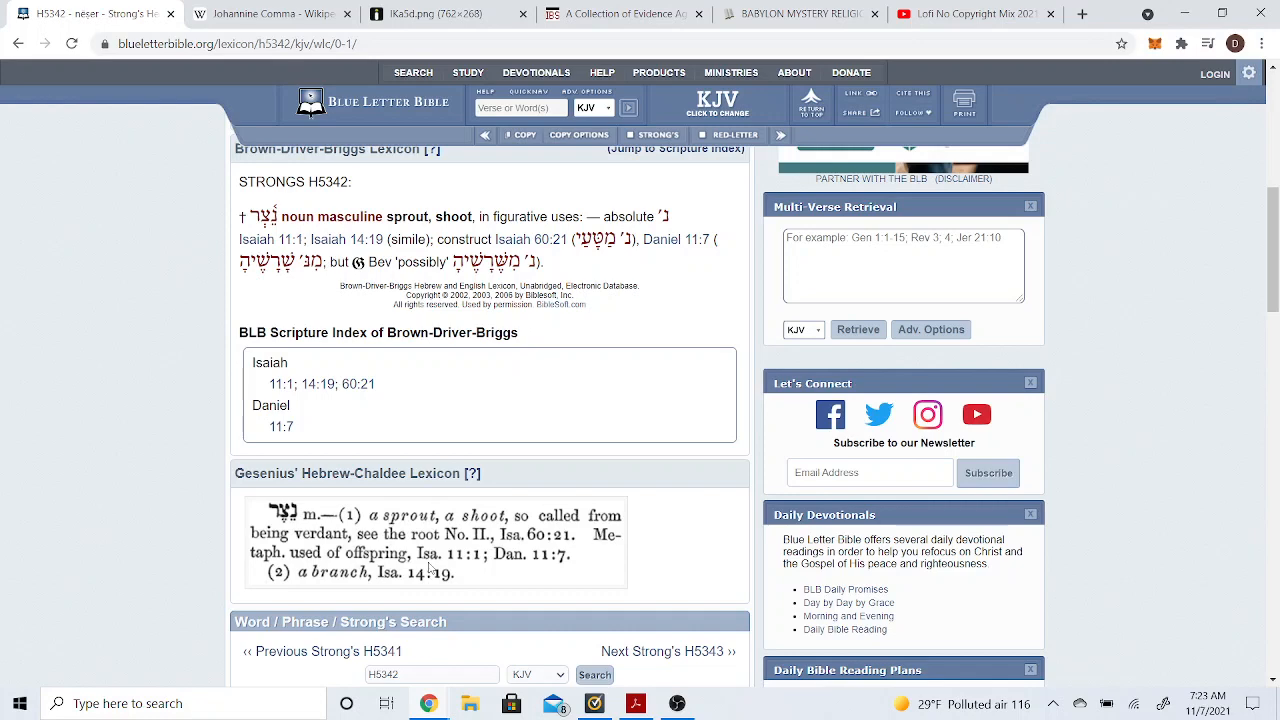
mouse_move(46, 90)
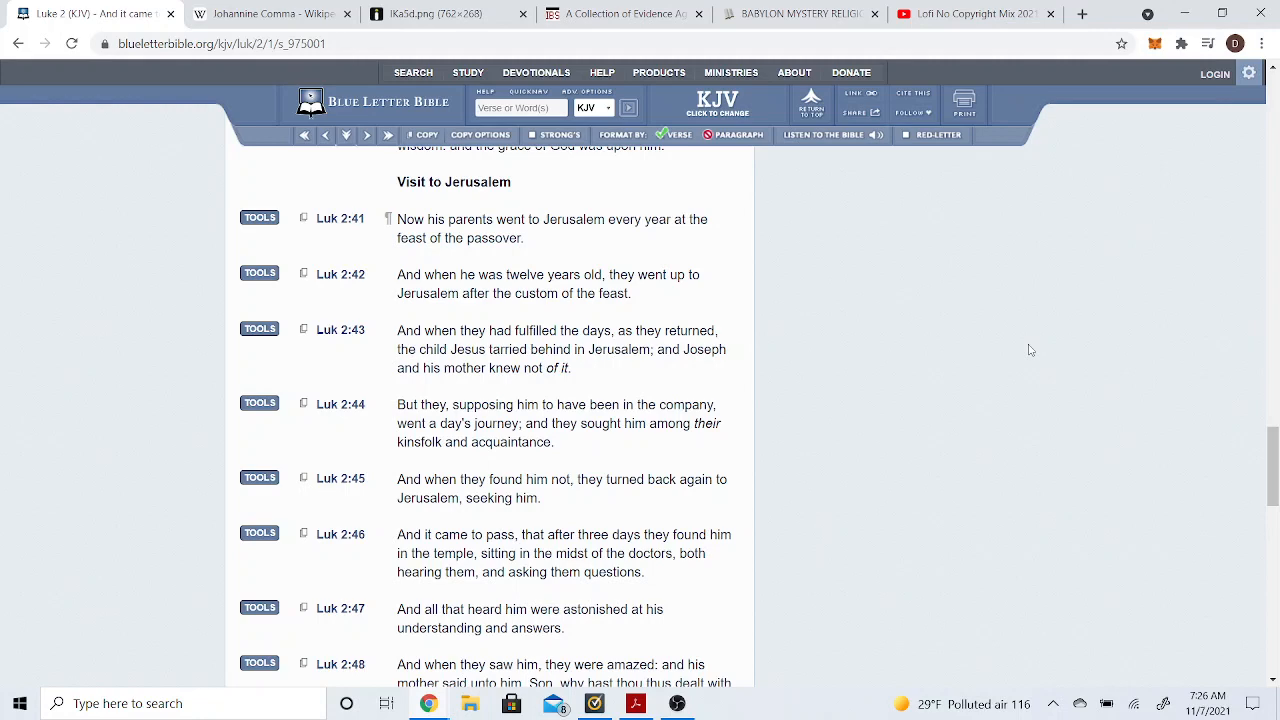
Scroll Luke 2 down to verses 45–52.
scroll("down", 3)
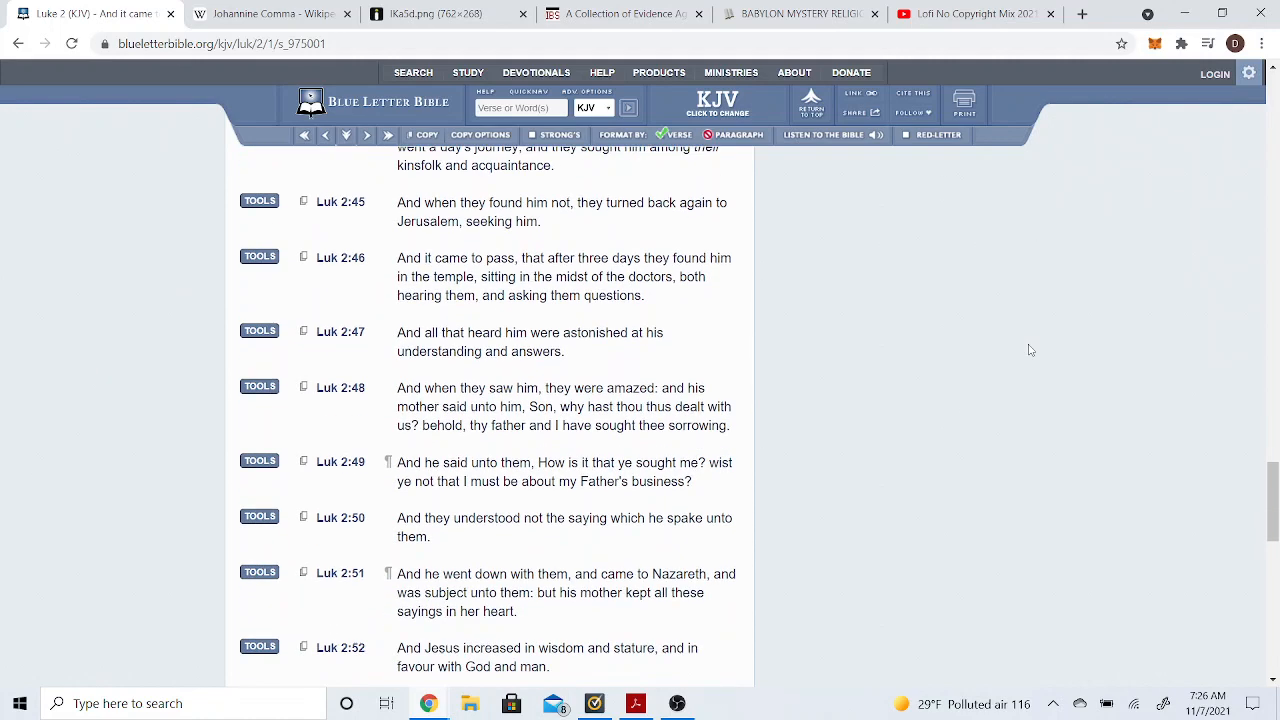